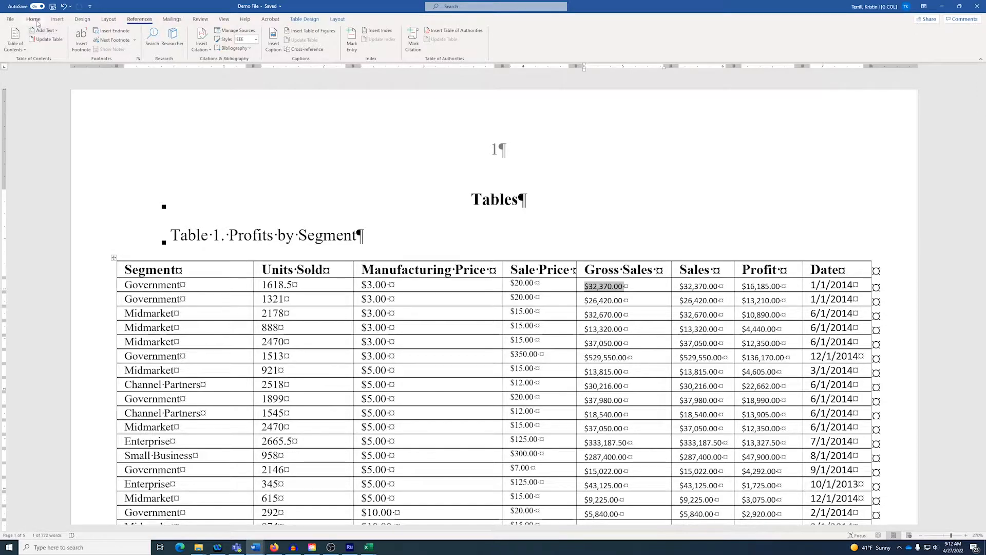
# - Scroll down to the Figures page with the Product Sales chart and its Figure 1 caption
pyautogui.click(32, 18)
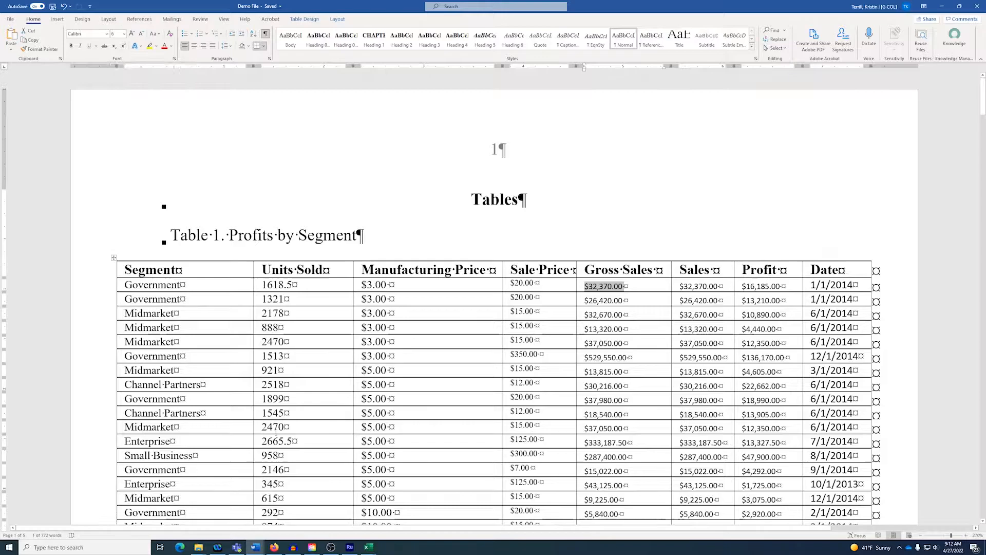
pyautogui.scroll(-3)
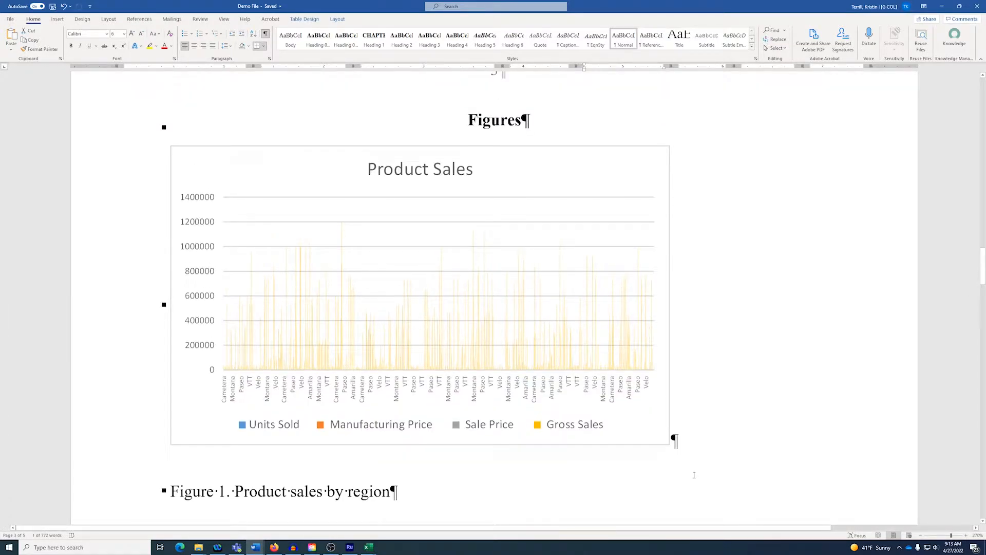
pyautogui.moveTo(550, 387)
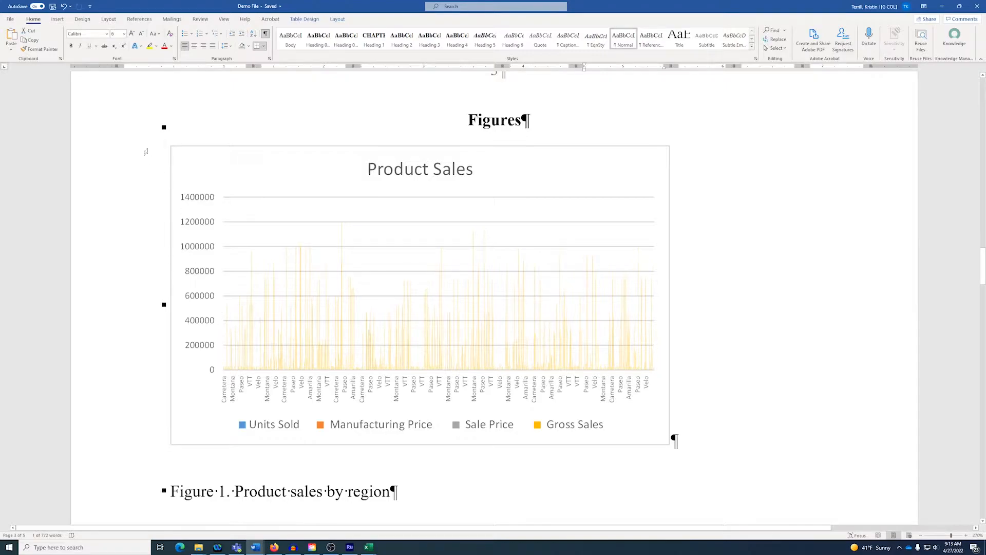
pyautogui.click(57, 19)
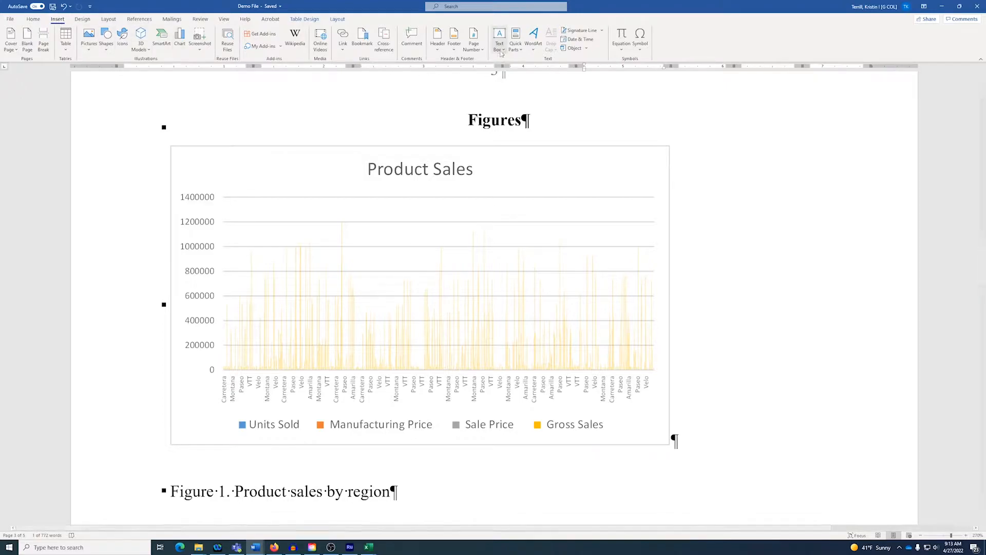
# - Draw a text box reading 'Sample text' beside the chart and move it onto the chart's upper left
pyautogui.click(499, 36)
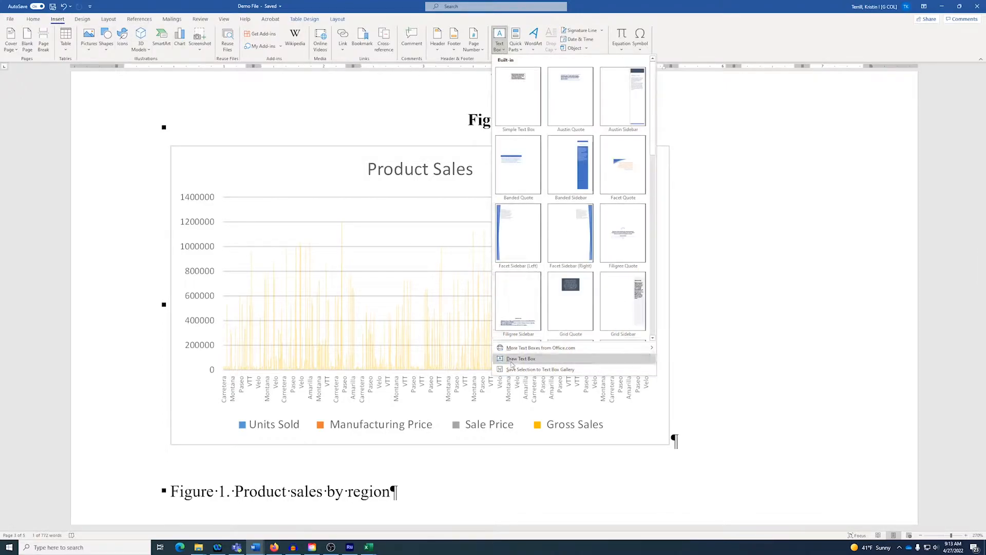
pyautogui.click(520, 359)
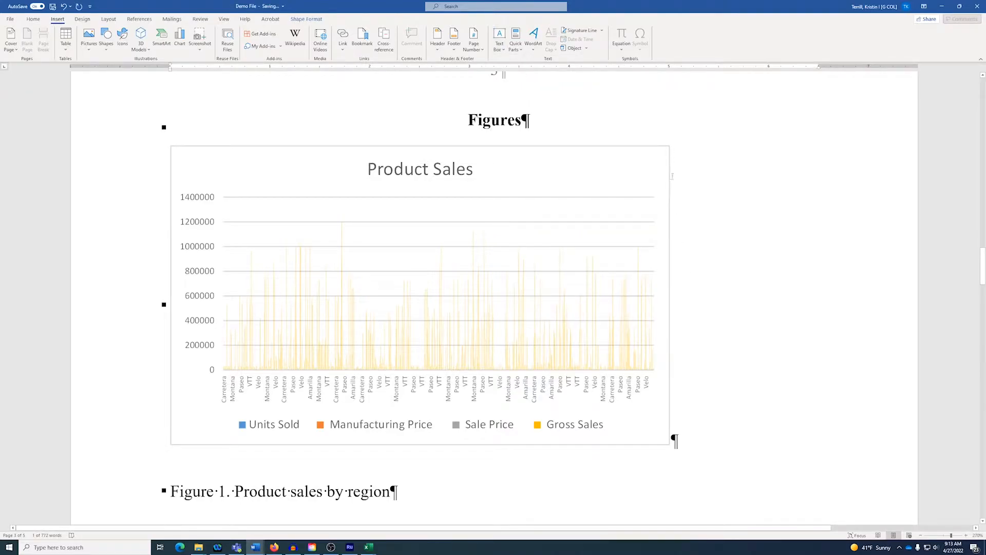
pyautogui.click(499, 36)
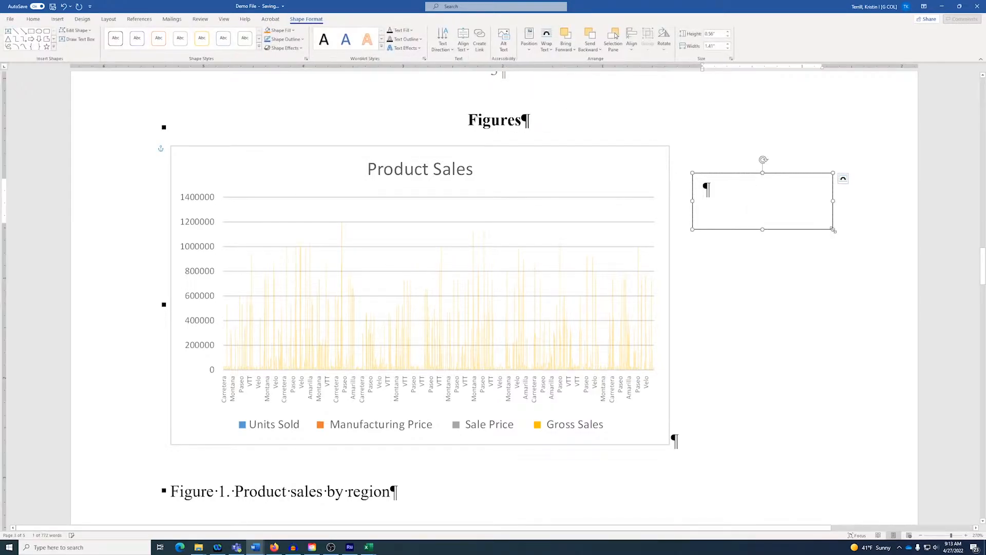
pyautogui.write('samp')
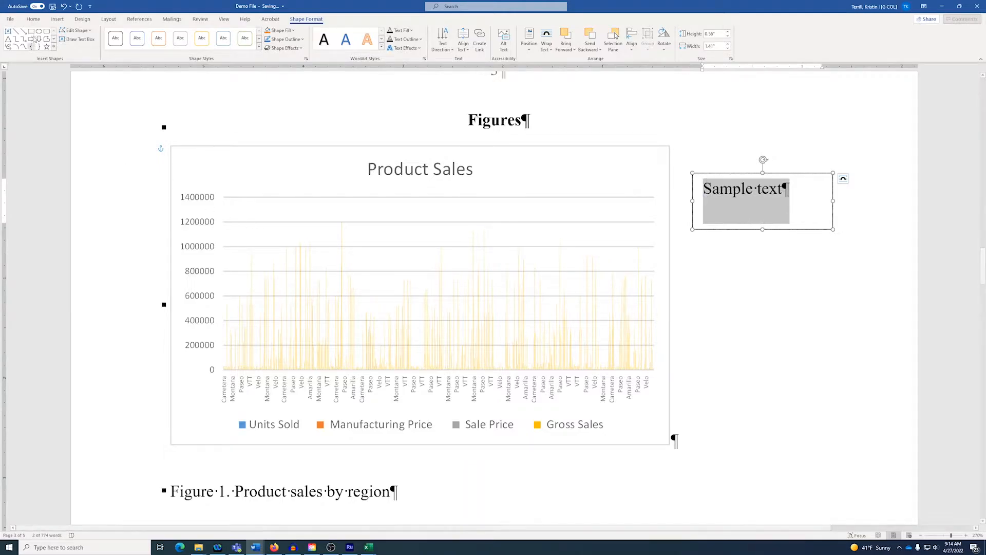
pyautogui.click(33, 18)
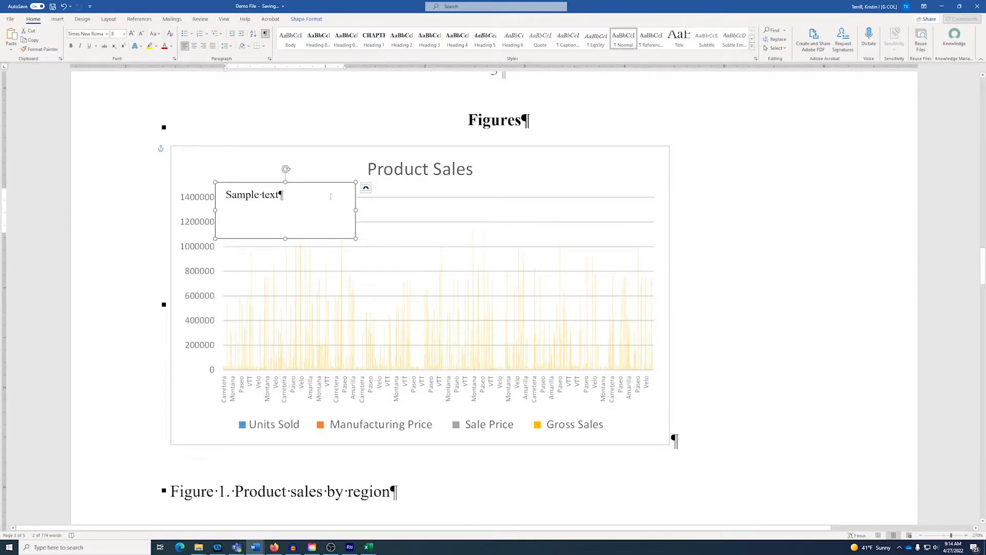
pyautogui.moveTo(285, 168); pyautogui.dragTo(292, 136)
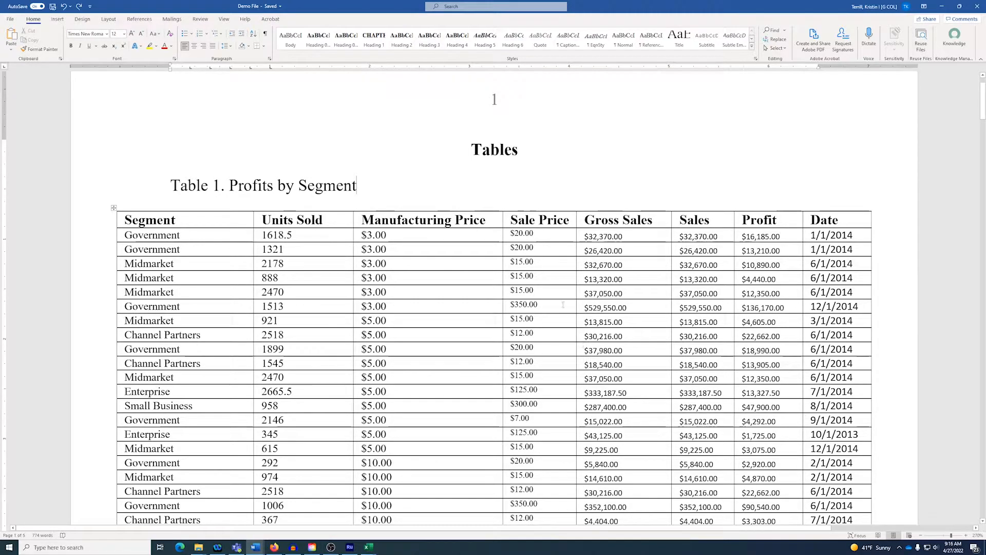
pyautogui.moveTo(563, 244)
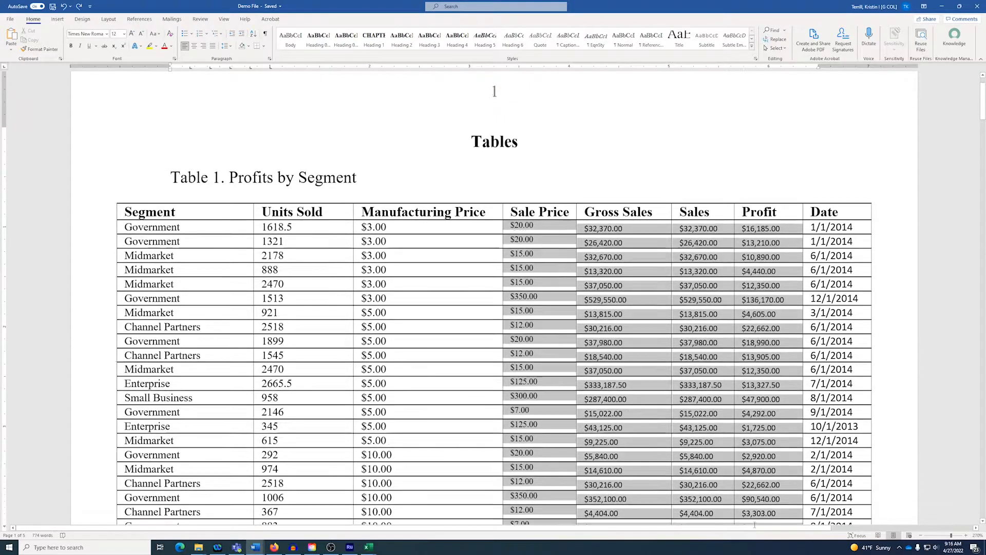
# - Select the Sale Price to Profit columns down to the last row and set them to Times New Roman
pyautogui.scroll(-3)
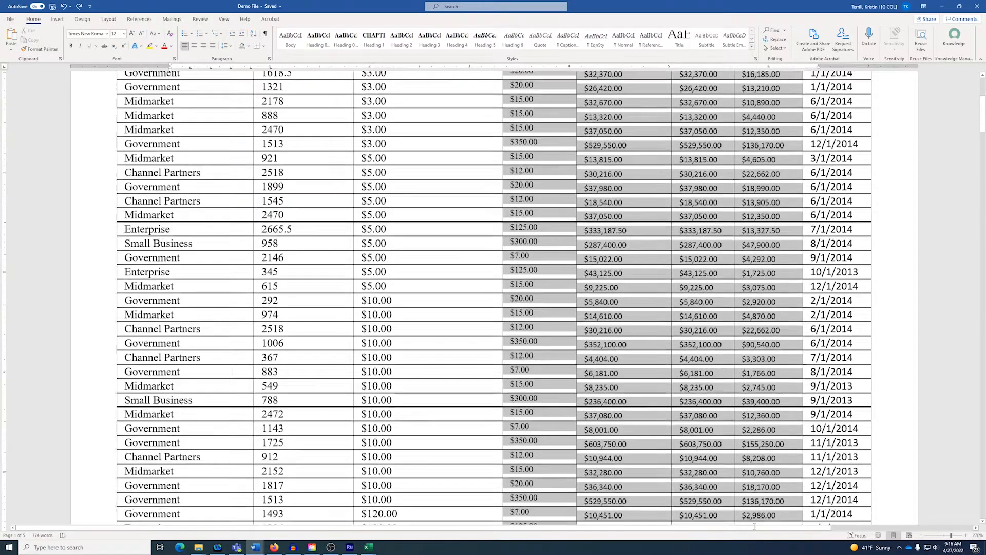
pyautogui.scroll(-3)
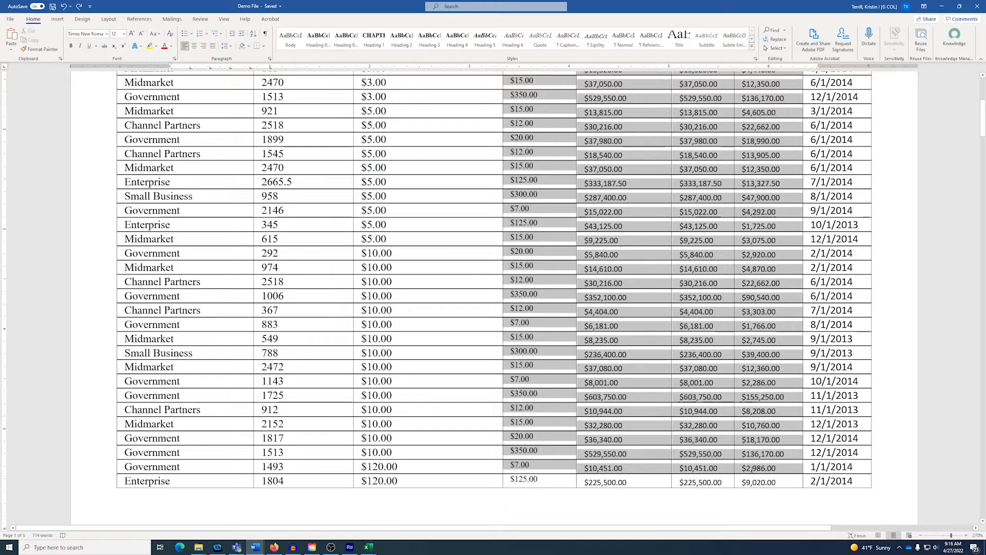
pyautogui.click(830, 467)
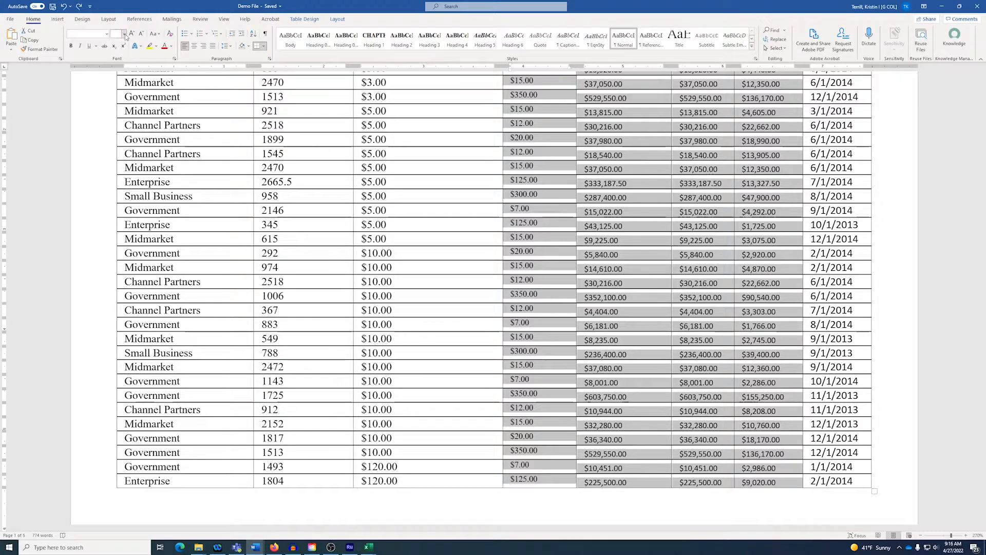
pyautogui.click(123, 34)
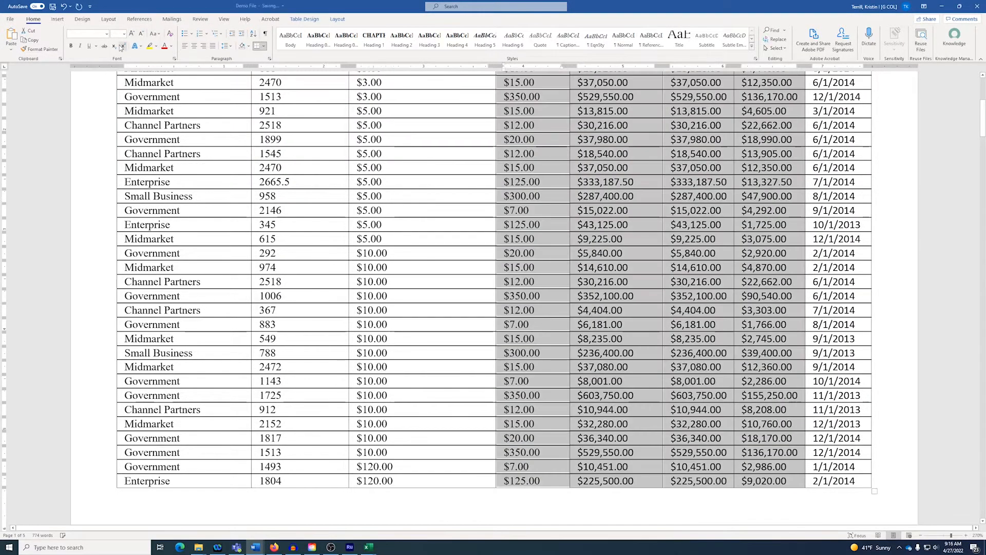
pyautogui.scroll(3)
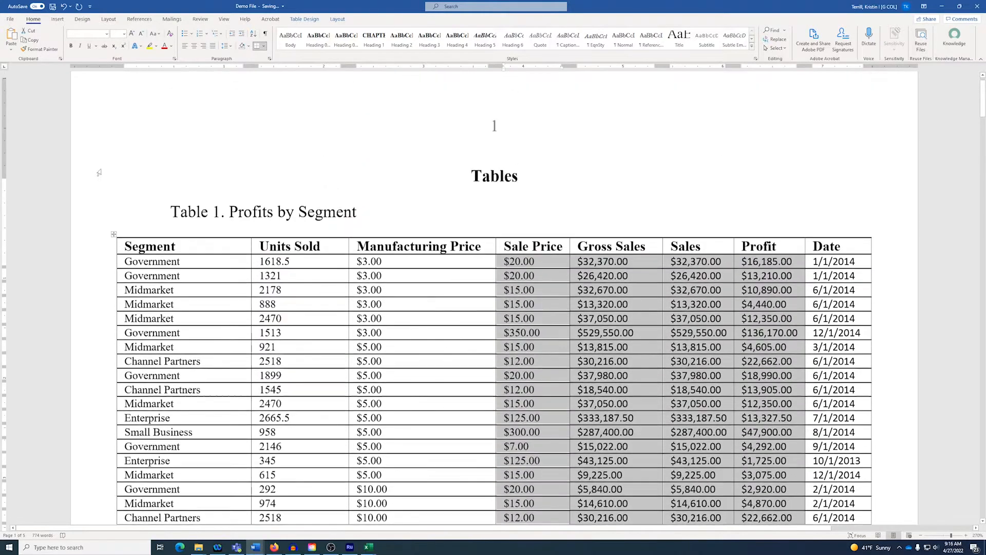
pyautogui.scroll(3)
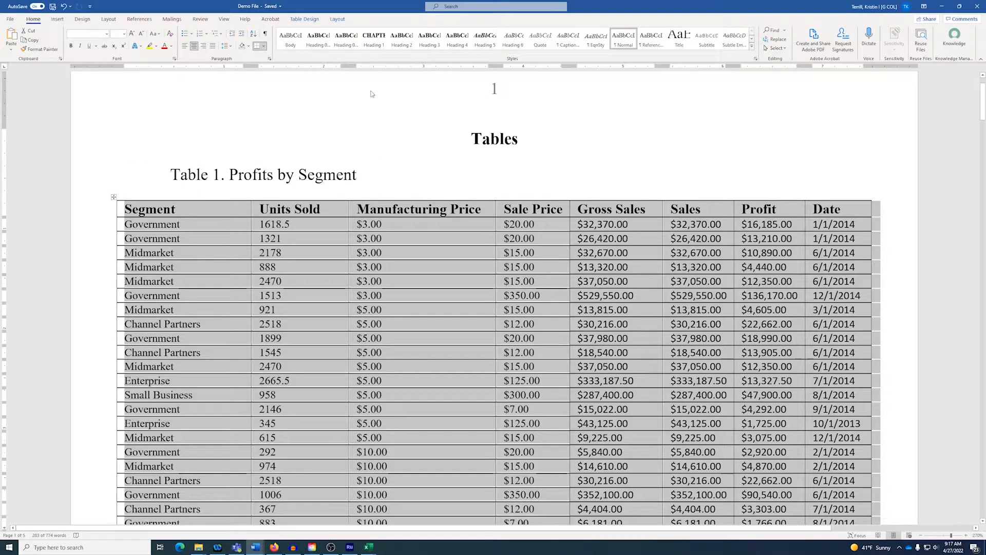
# - AutoFit Table 1 to the window so it fits the page width with wrapped headers
pyautogui.click(337, 18)
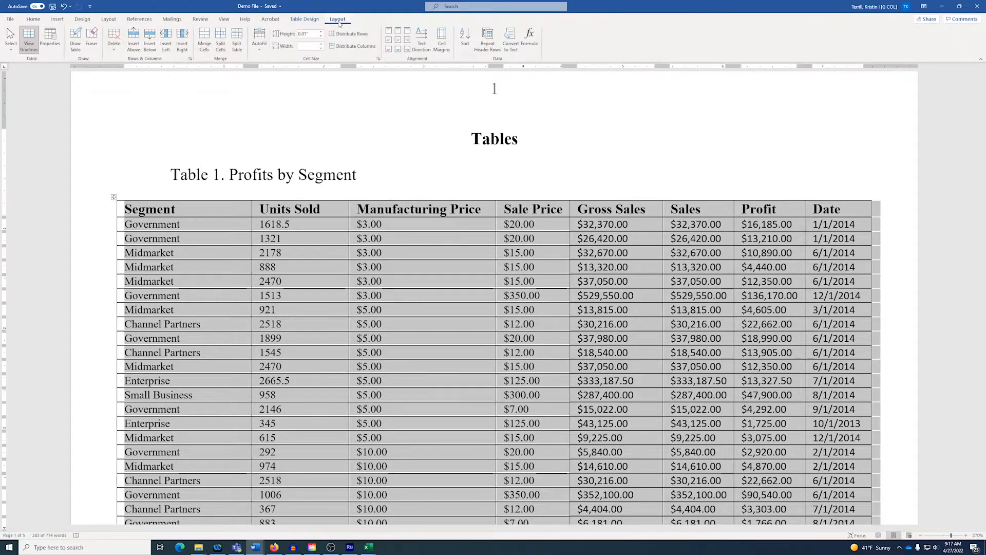
pyautogui.click(259, 39)
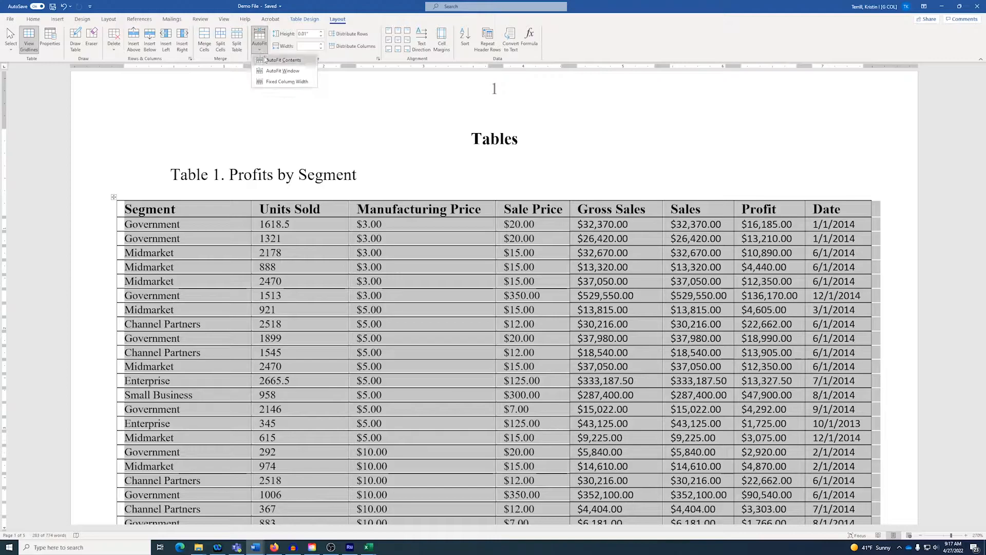
pyautogui.moveTo(282, 71)
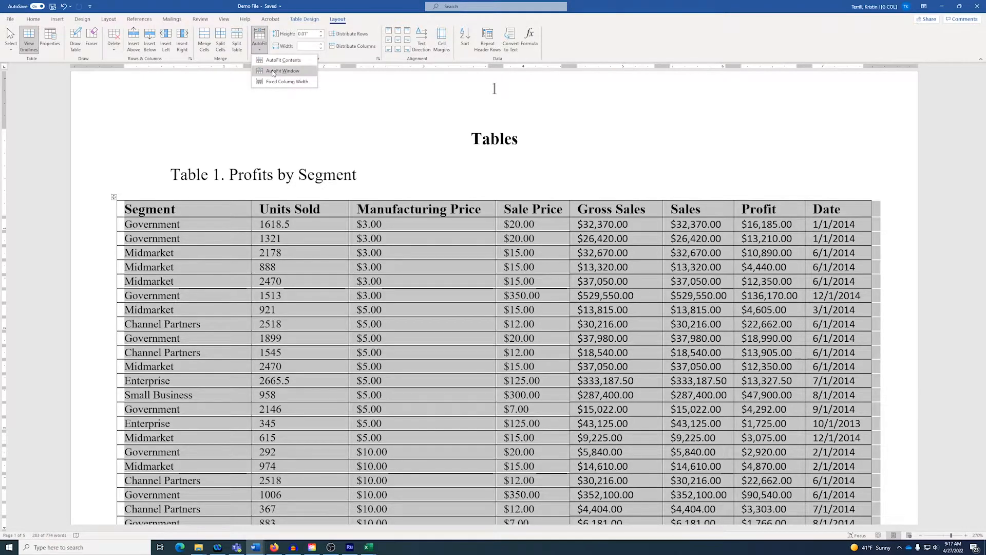
pyautogui.click(281, 71)
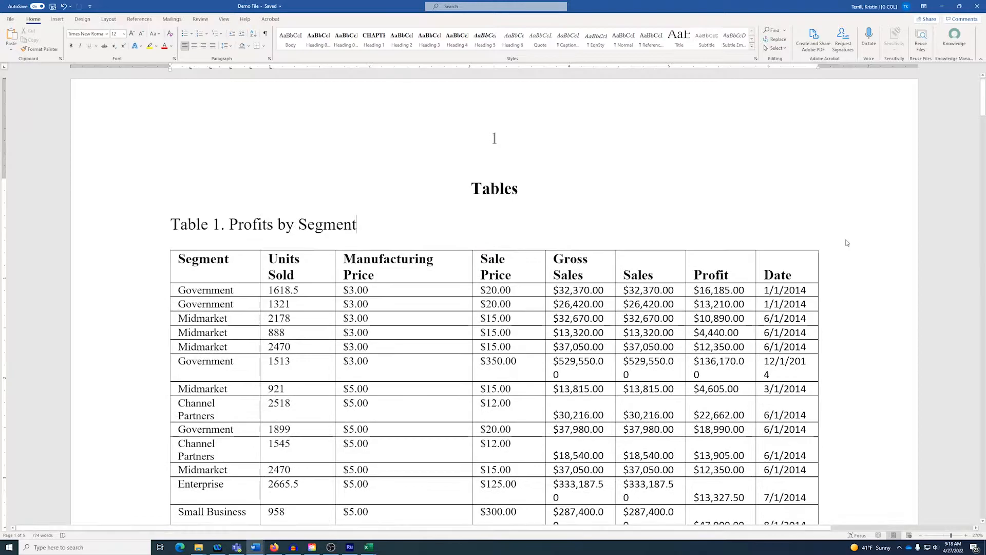
pyautogui.moveTo(936, 267)
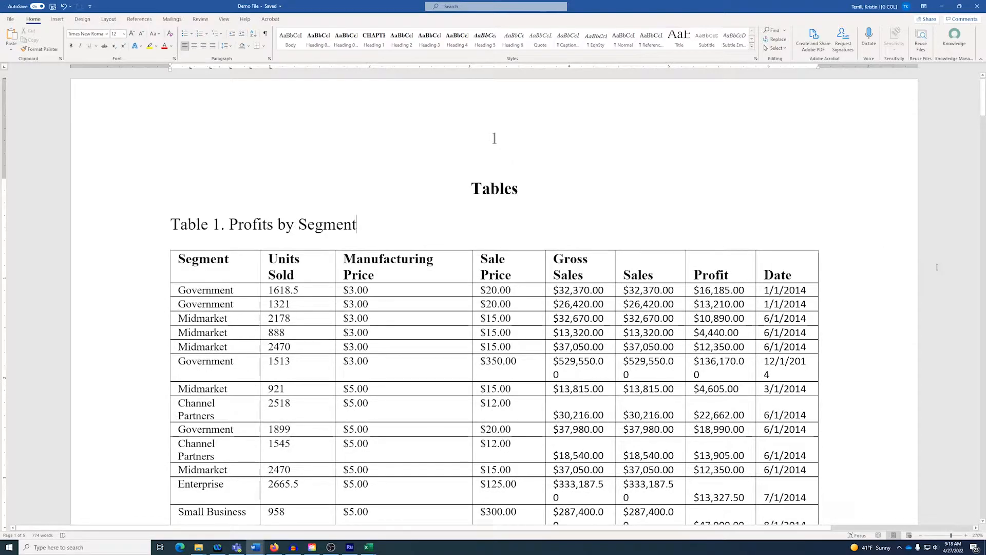
pyautogui.moveTo(873, 282)
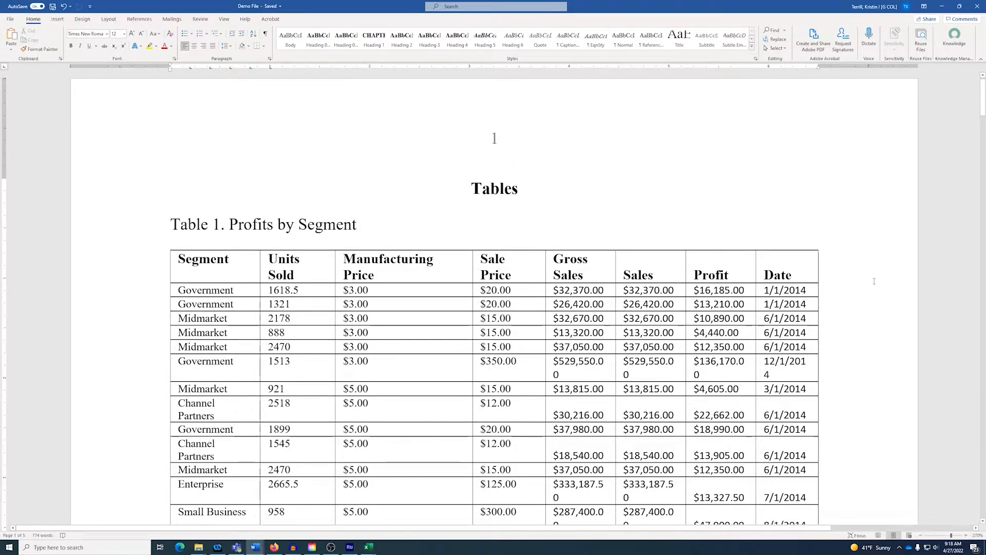
pyautogui.click(356, 224)
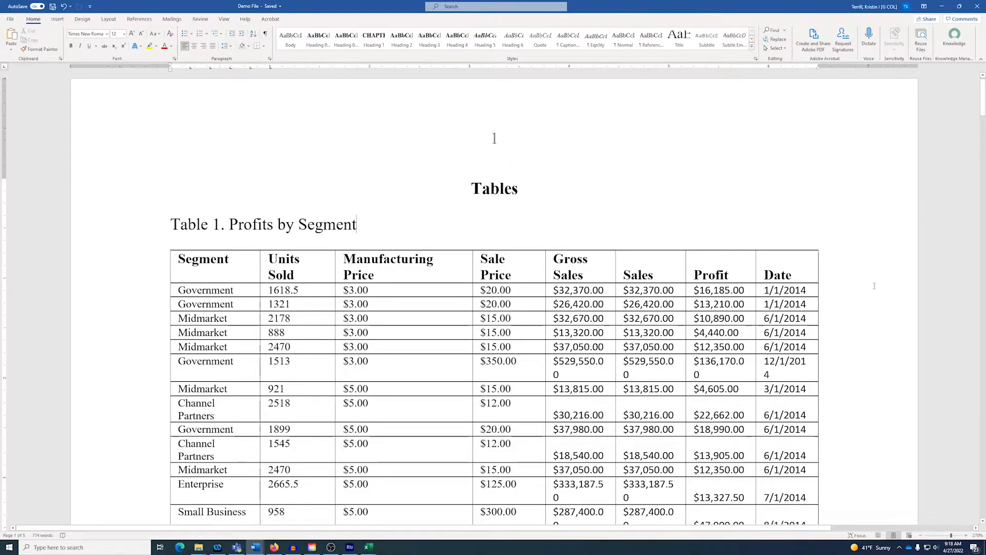
pyautogui.scroll(-3)
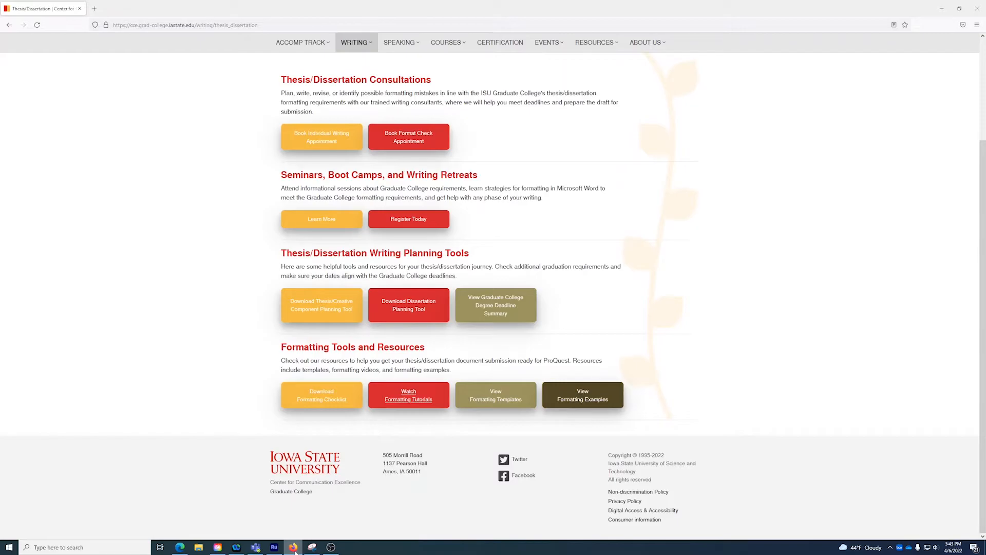
# - Browse the Thesis and Dissertation Formatting Tutorials playlist on YouTube, then return to Word's Figures page
pyautogui.click(408, 397)
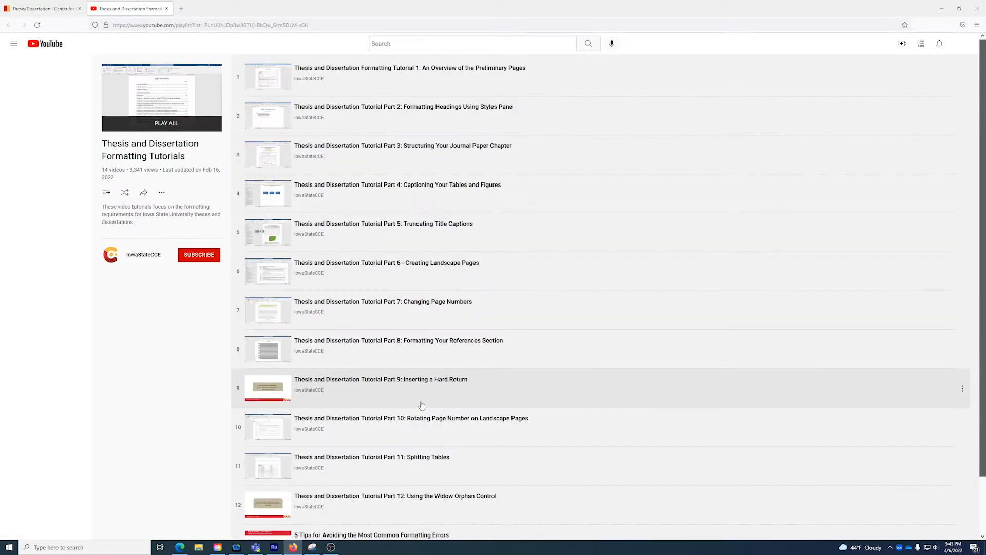
pyautogui.click(13, 43)
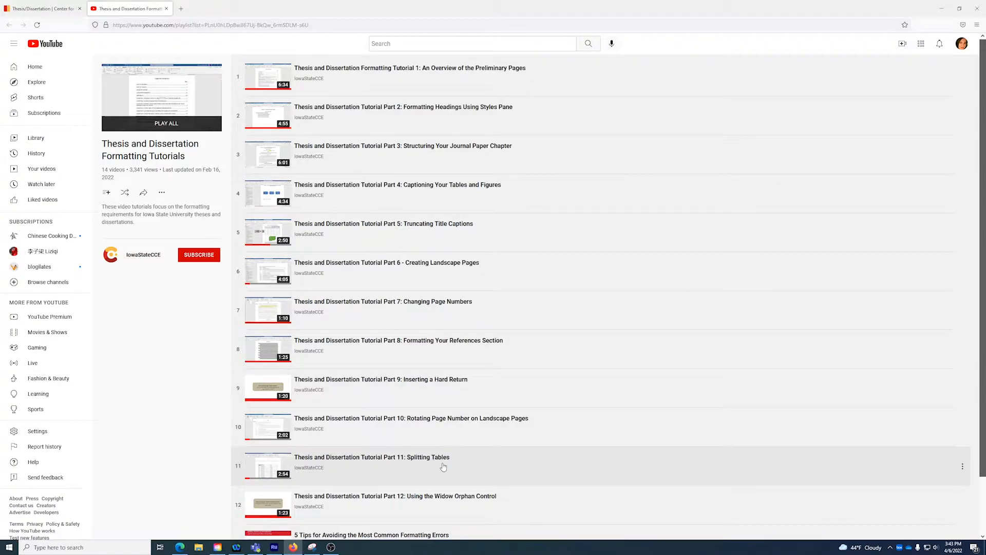
pyautogui.click(254, 546)
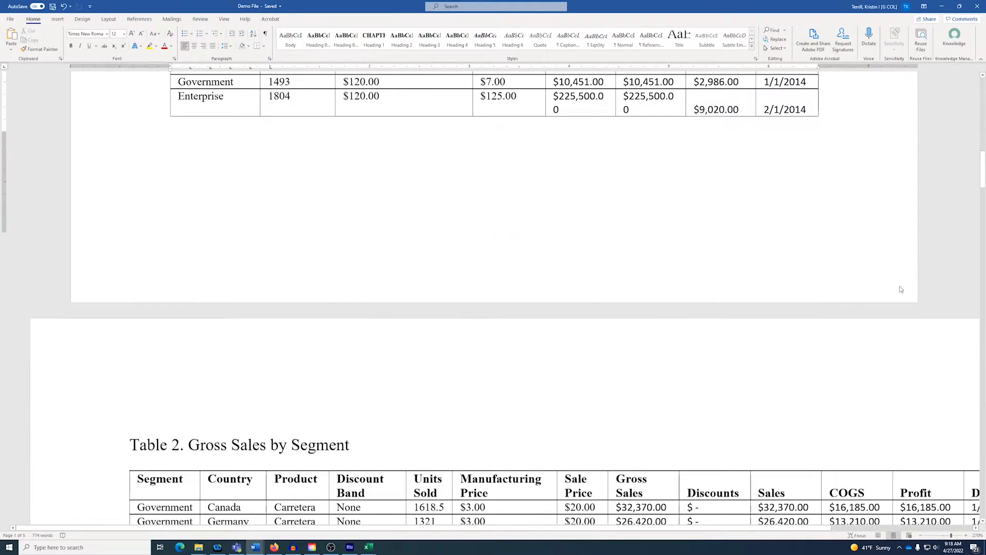
pyautogui.scroll(-3)
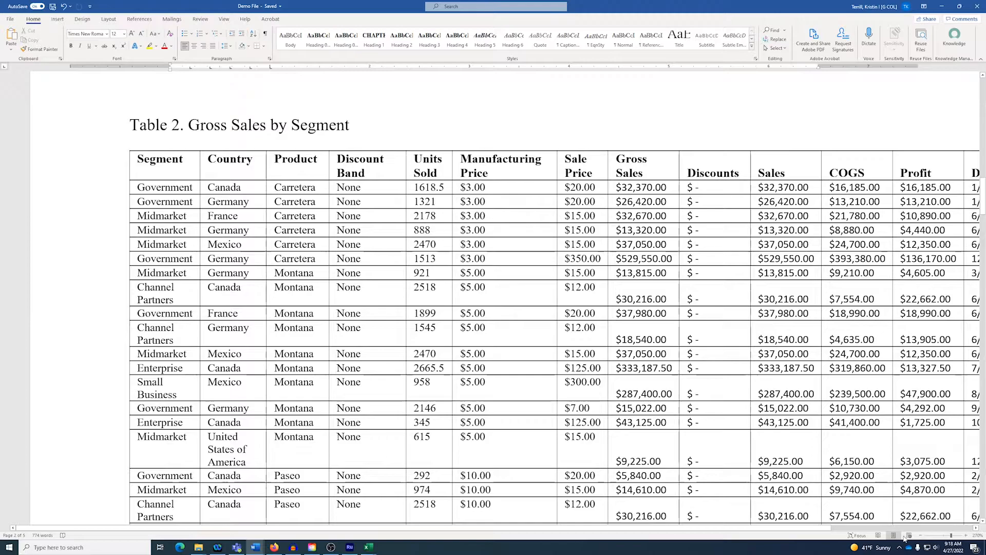
pyautogui.scroll(-3)
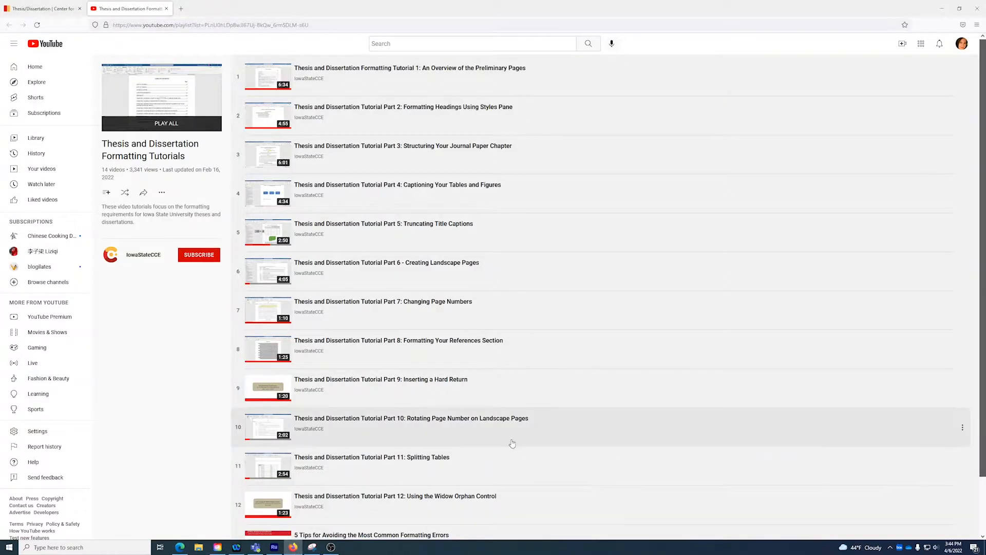
pyautogui.moveTo(439, 270)
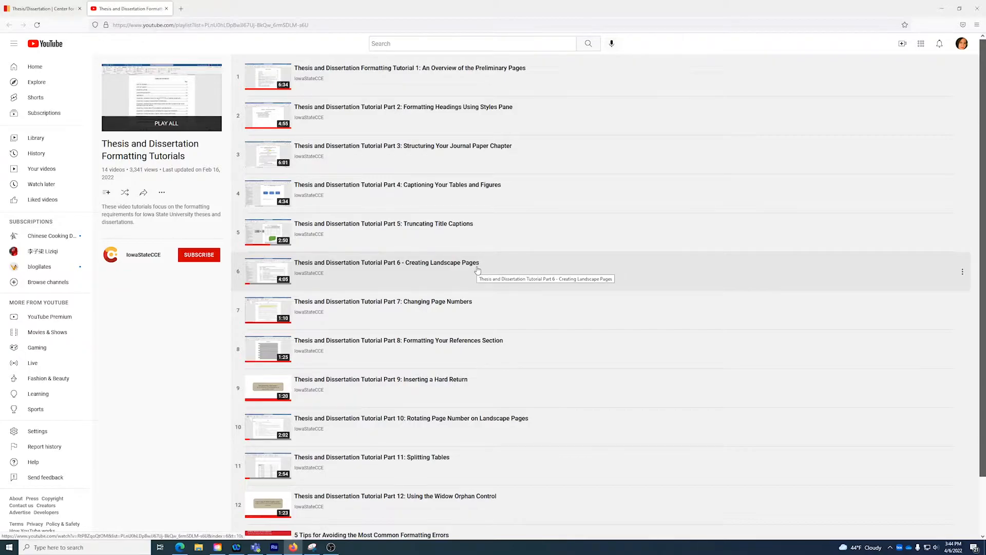
pyautogui.click(255, 546)
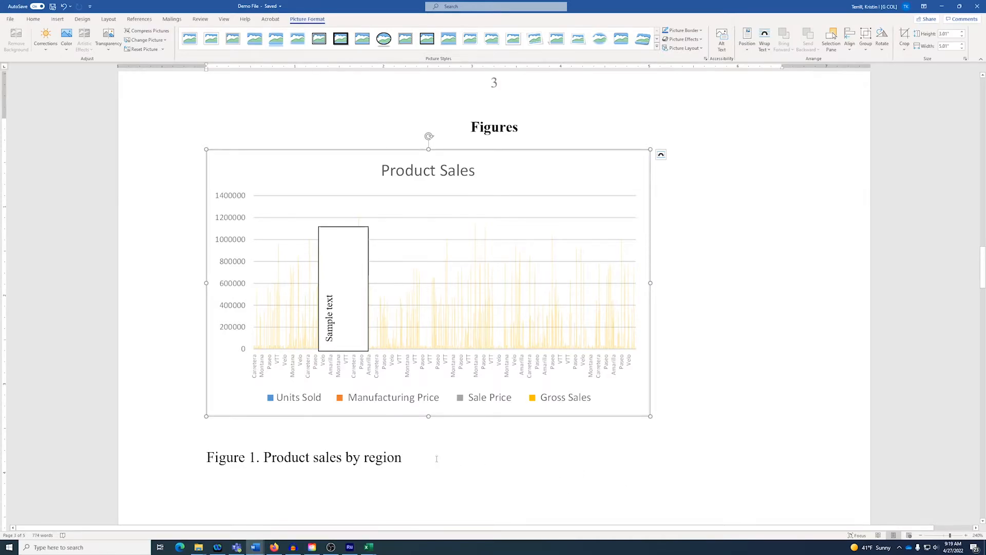
# - Enlarge the Product Sales chart to nearly full text width with Lock aspect ratio checked
pyautogui.click(483, 466)
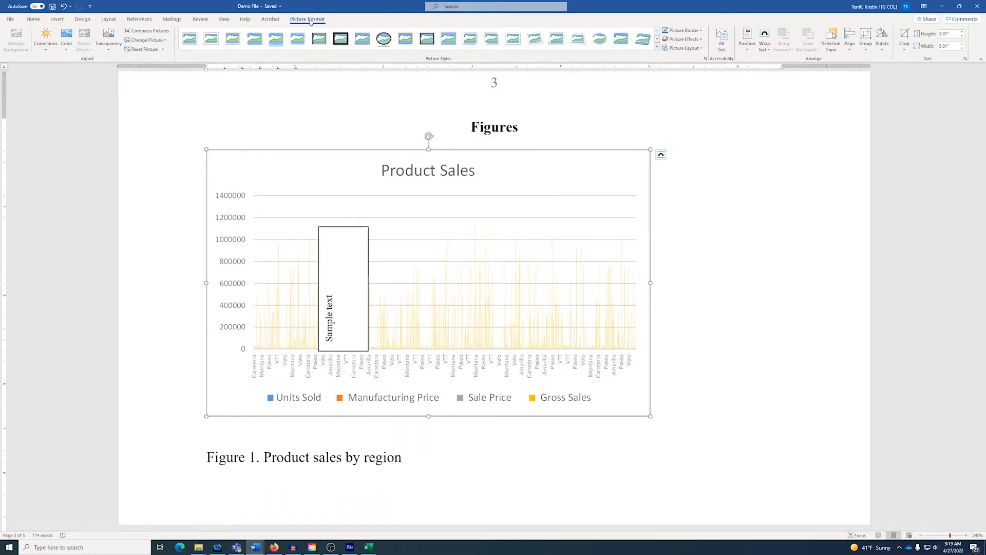
pyautogui.moveTo(343, 24)
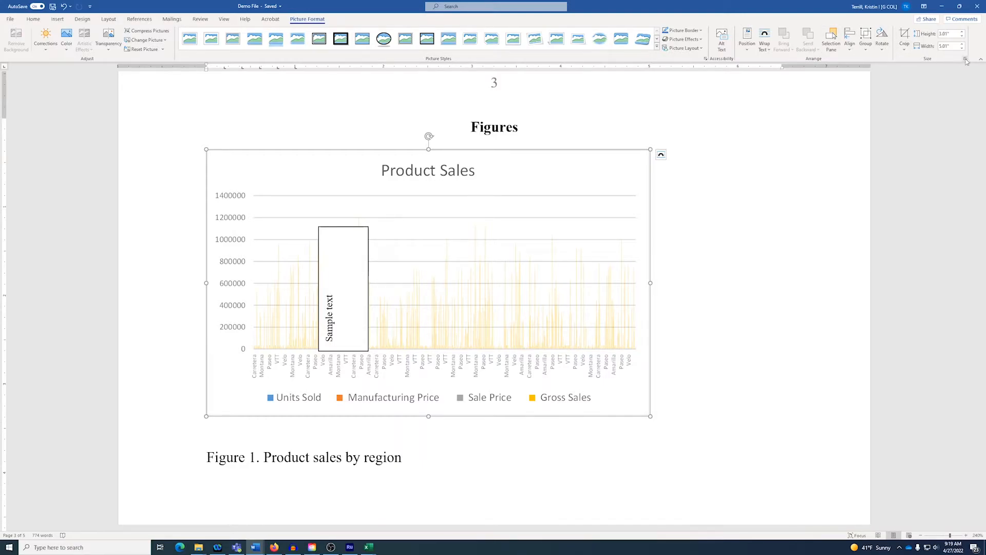
pyautogui.click(941, 59)
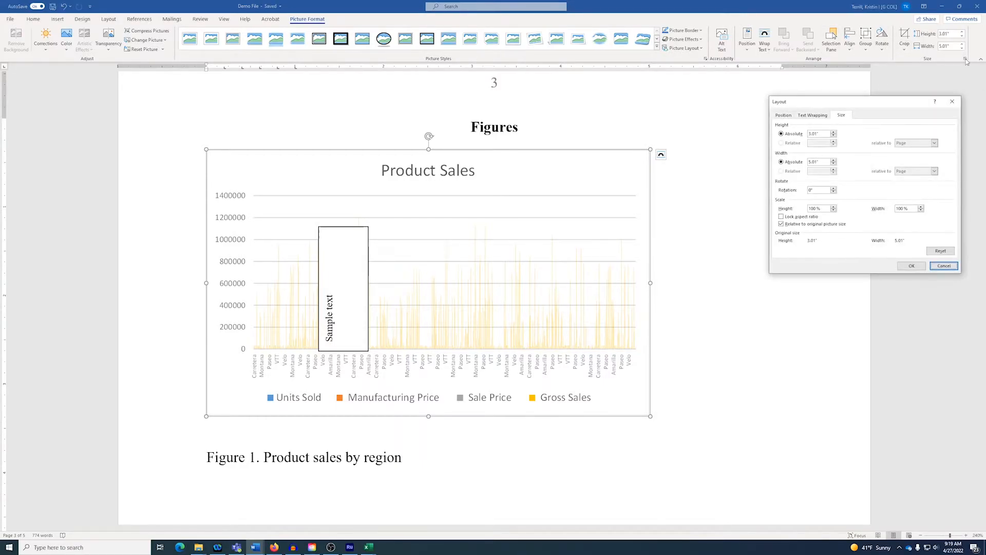
pyautogui.click(781, 216)
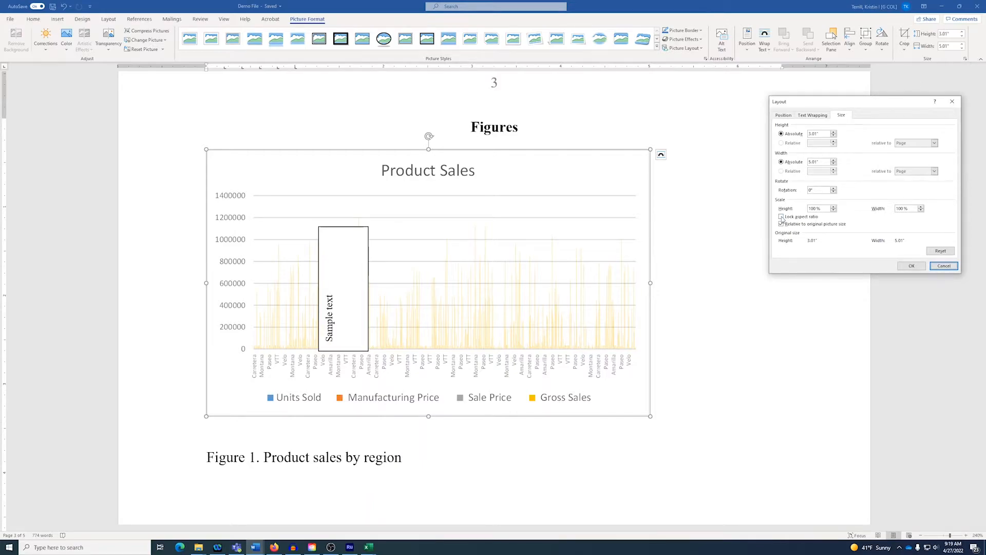
pyautogui.click(782, 217)
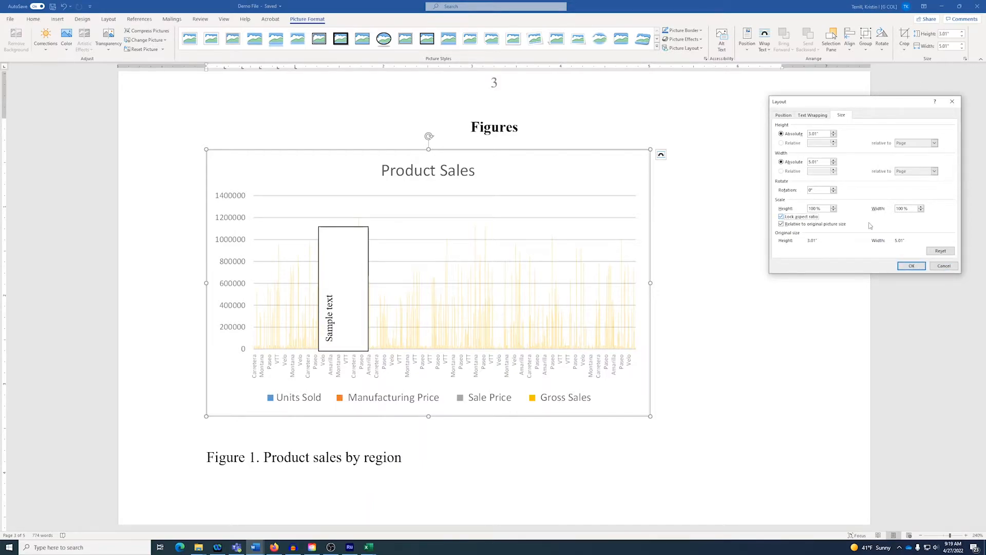
pyautogui.click(911, 265)
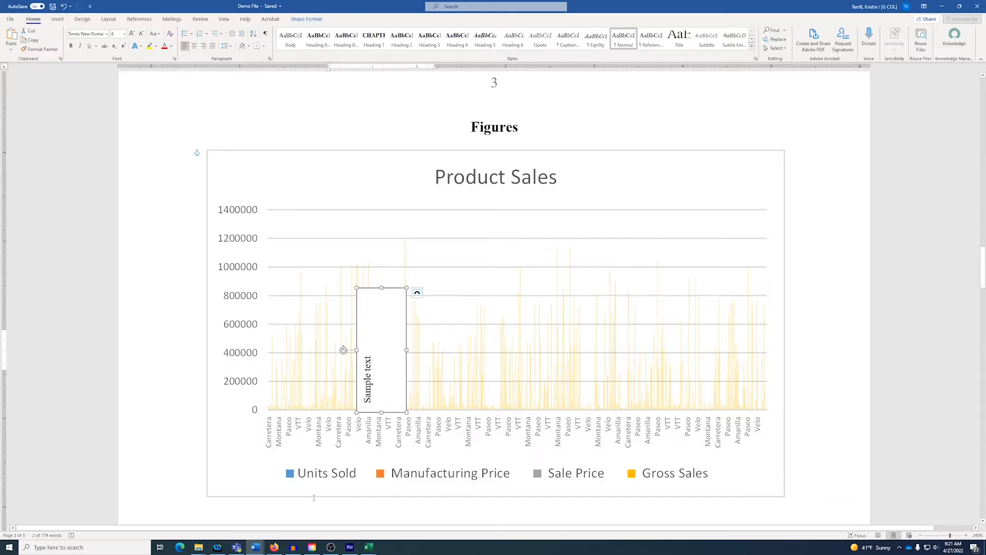
pyautogui.moveTo(364, 116)
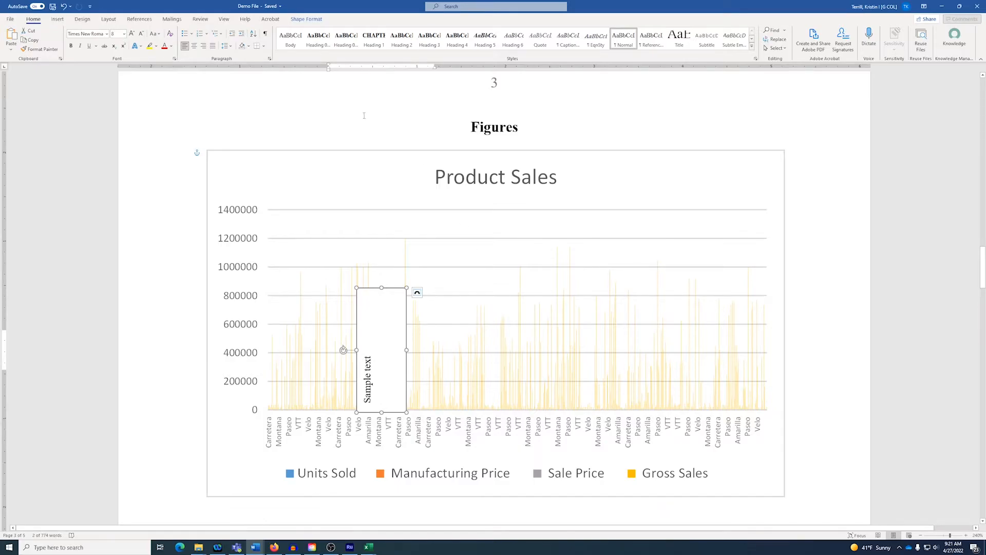
pyautogui.moveTo(355, 160)
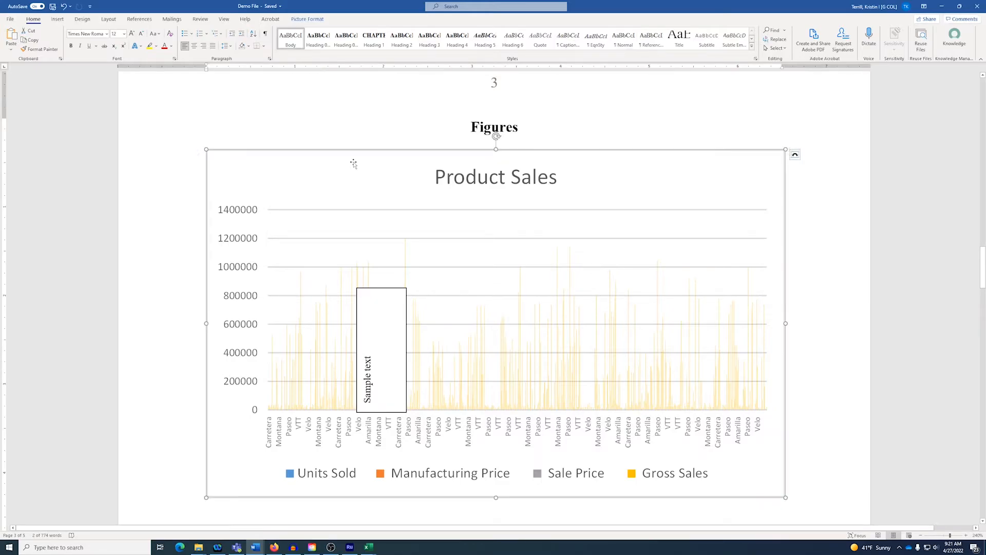
# - Set the Product Sales chart's text wrapping to Square instead of in line
pyautogui.click(794, 155)
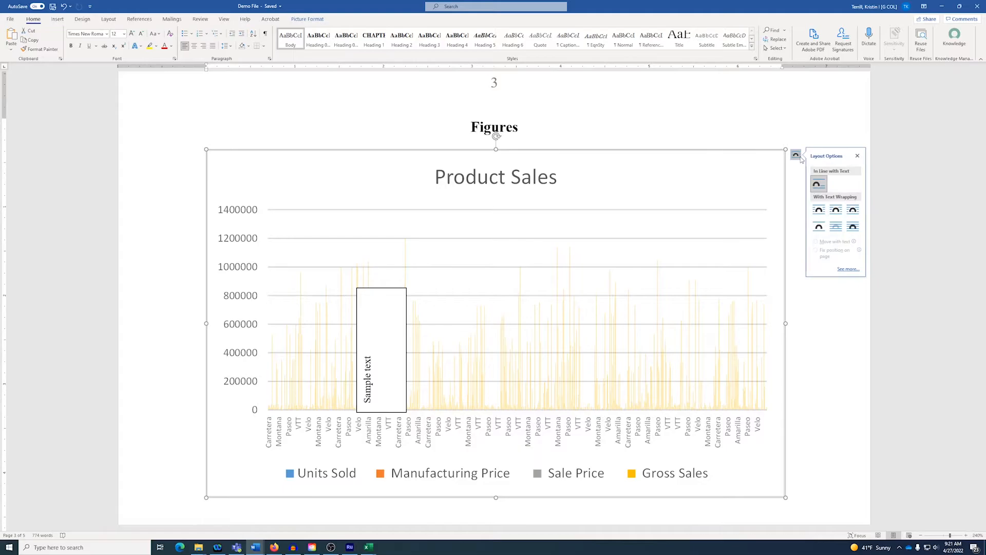
pyautogui.click(818, 209)
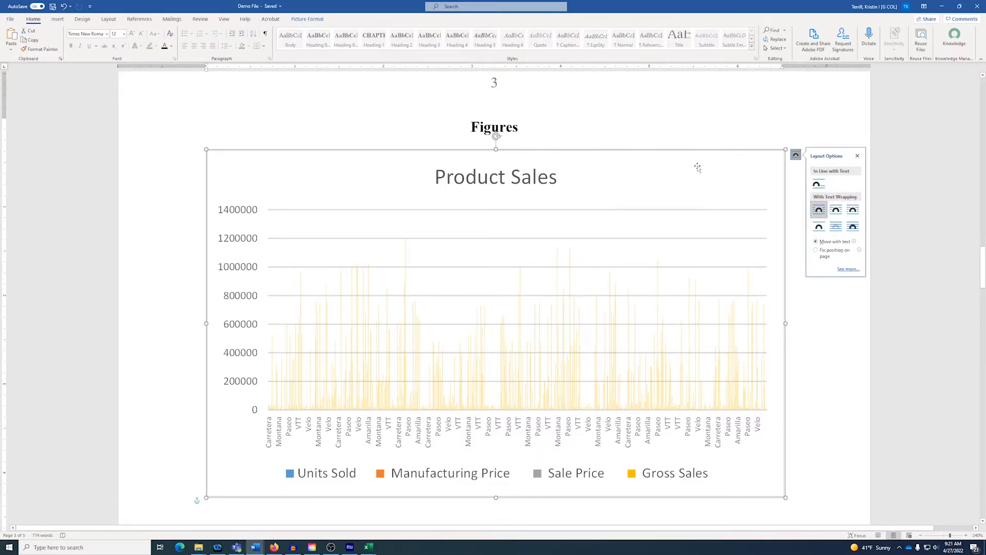
pyautogui.click(307, 19)
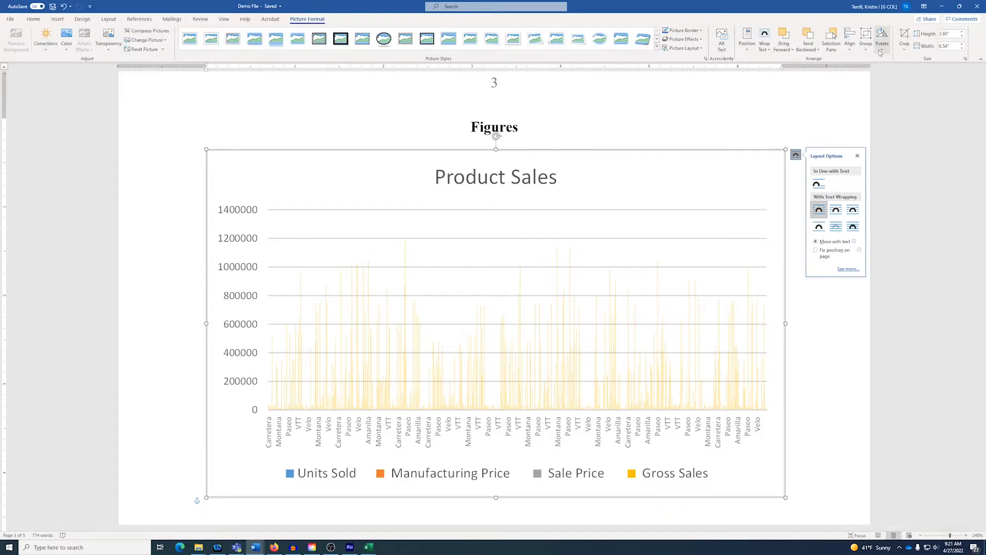
# - Rotate the Product Sales chart left 90 degrees so the caption flows beside it
pyautogui.click(881, 39)
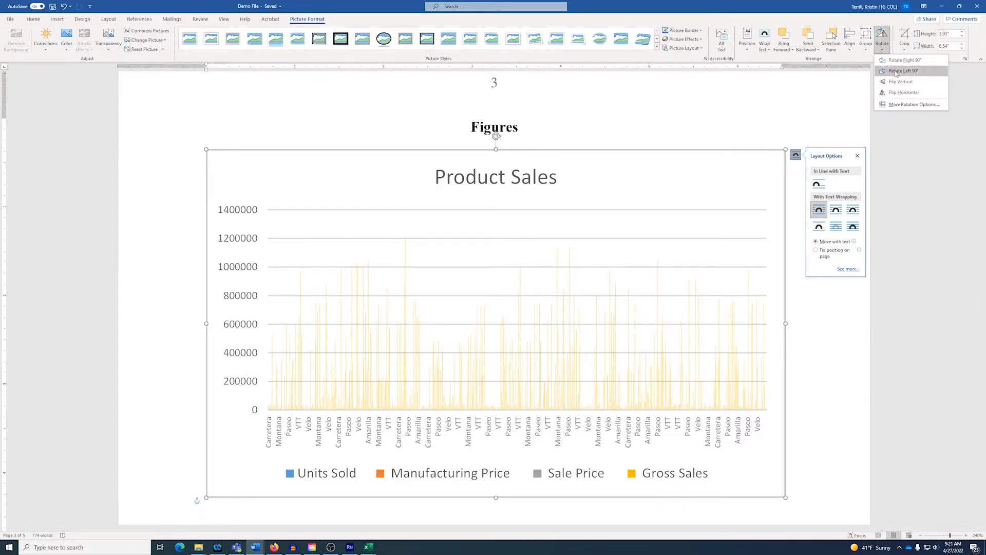
pyautogui.click(903, 71)
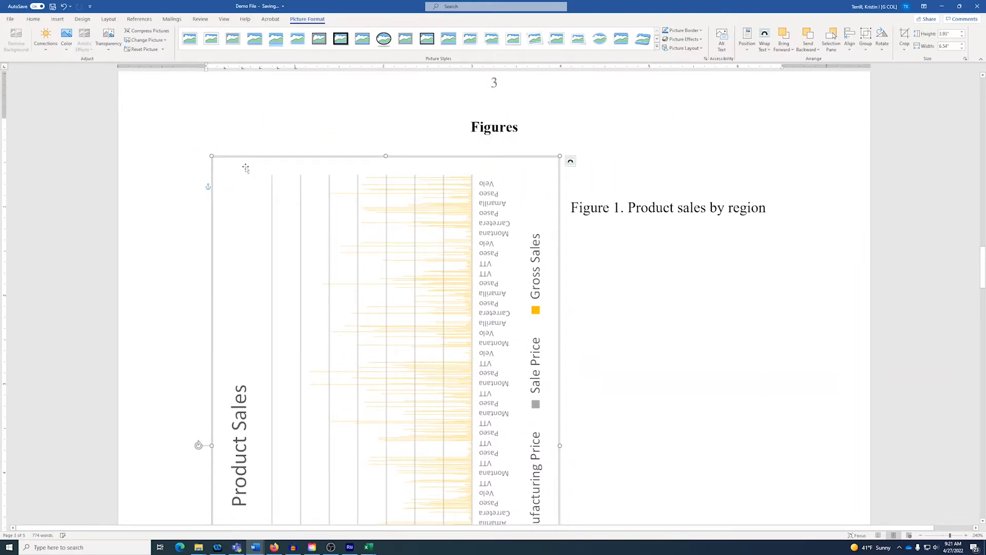
pyautogui.scroll(3)
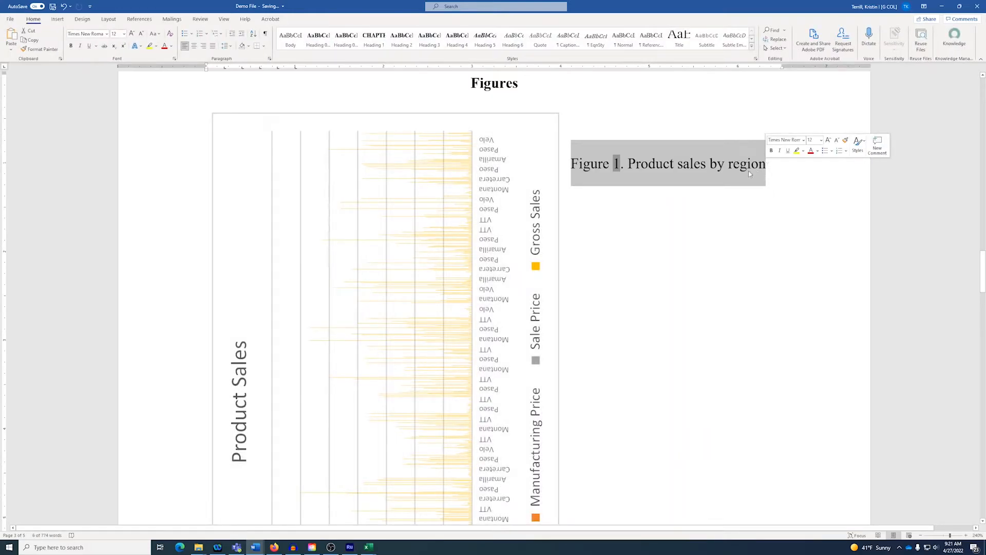
# - Start drawing a custom text box from Insert > Text Box for the caption
pyautogui.click(56, 19)
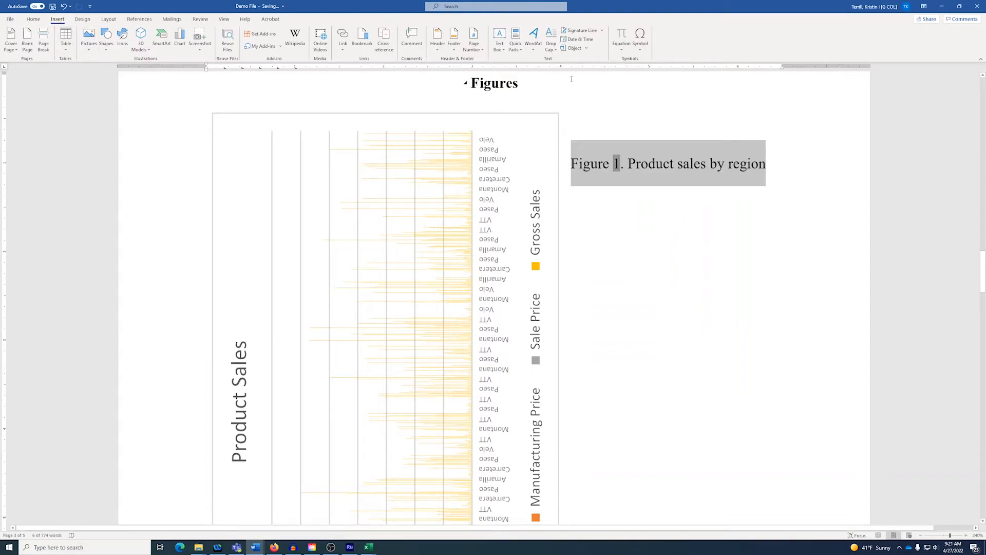
pyautogui.click(499, 37)
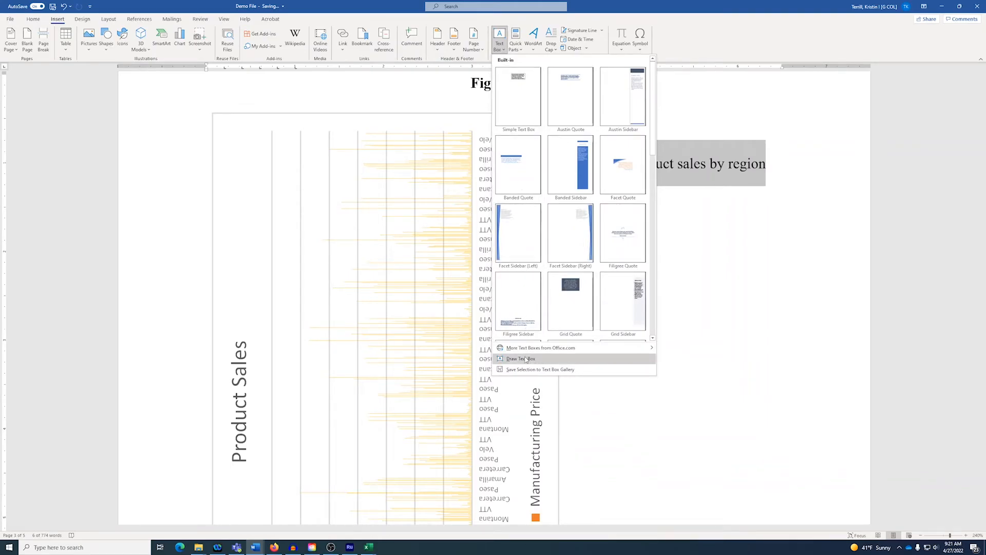
pyautogui.click(521, 358)
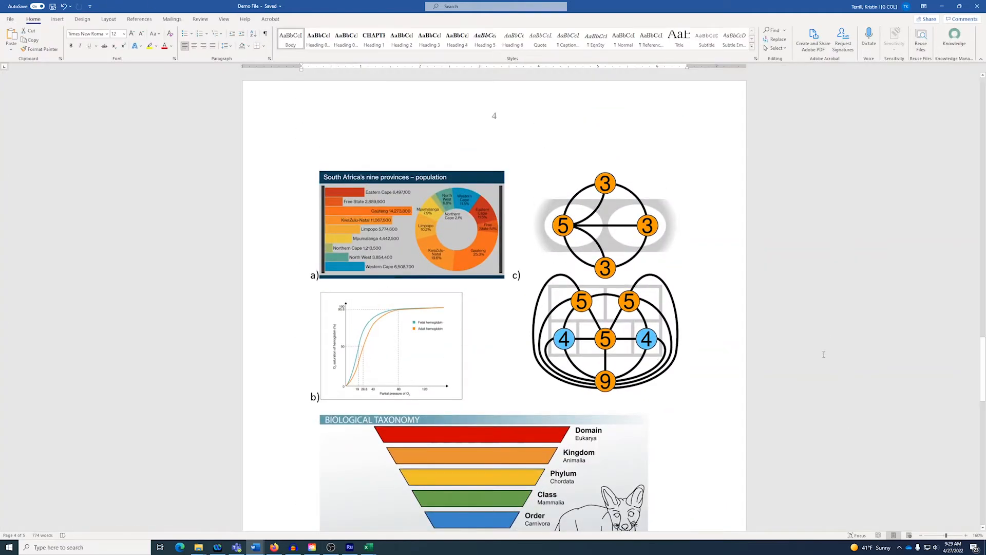
# - Select the four-panel figure and check its second copy beginning the following page
pyautogui.click(499, 38)
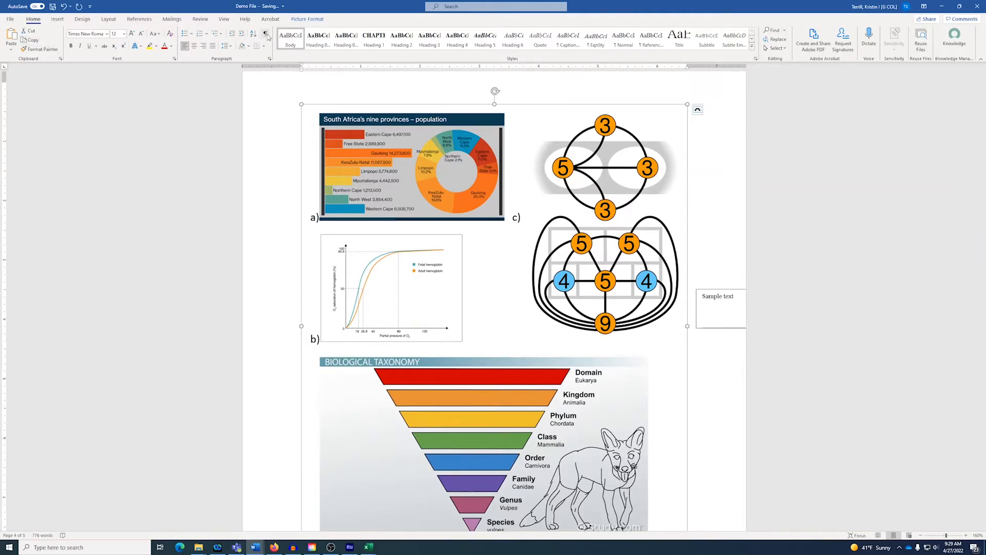
pyautogui.scroll(-3)
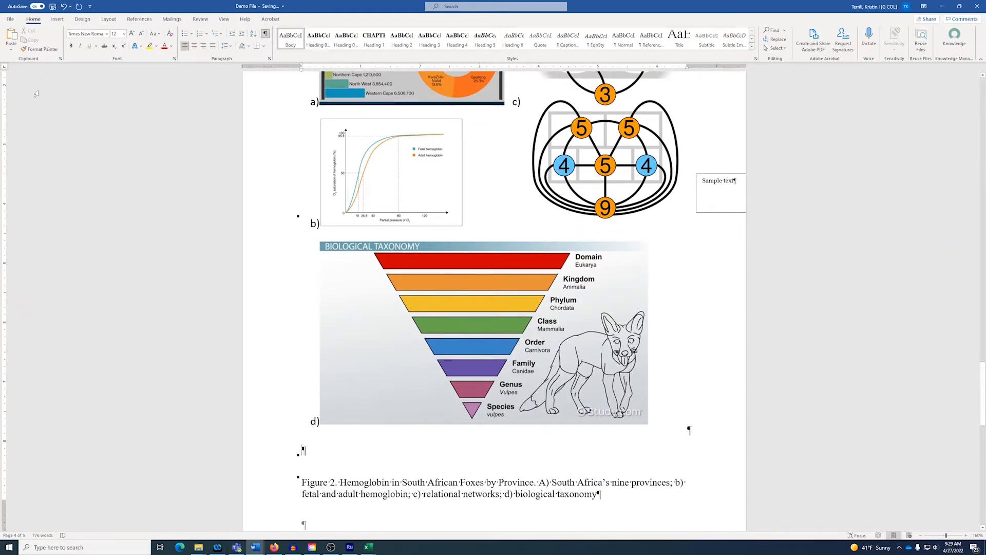
pyautogui.scroll(-3)
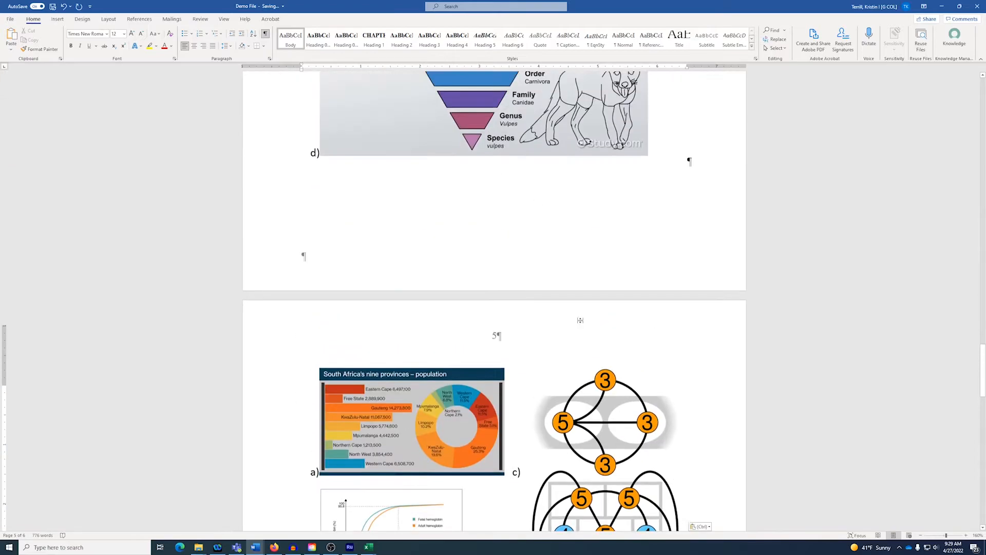
pyautogui.scroll(3)
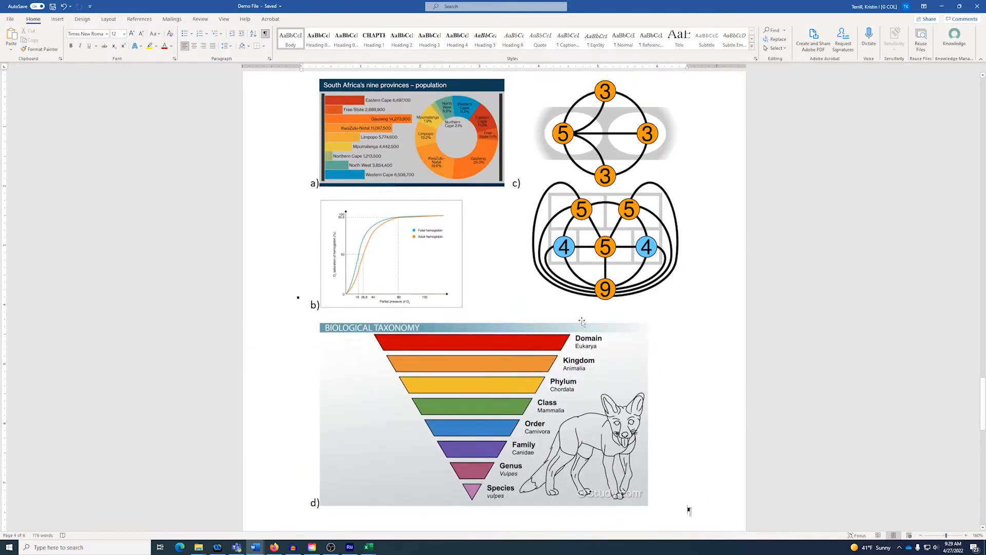
pyautogui.scroll(-3)
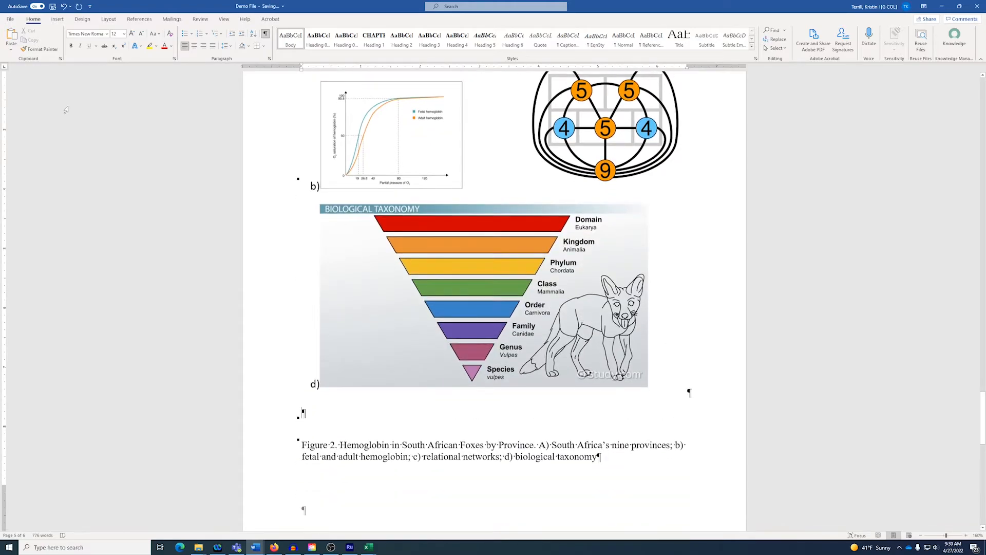
pyautogui.scroll(-3)
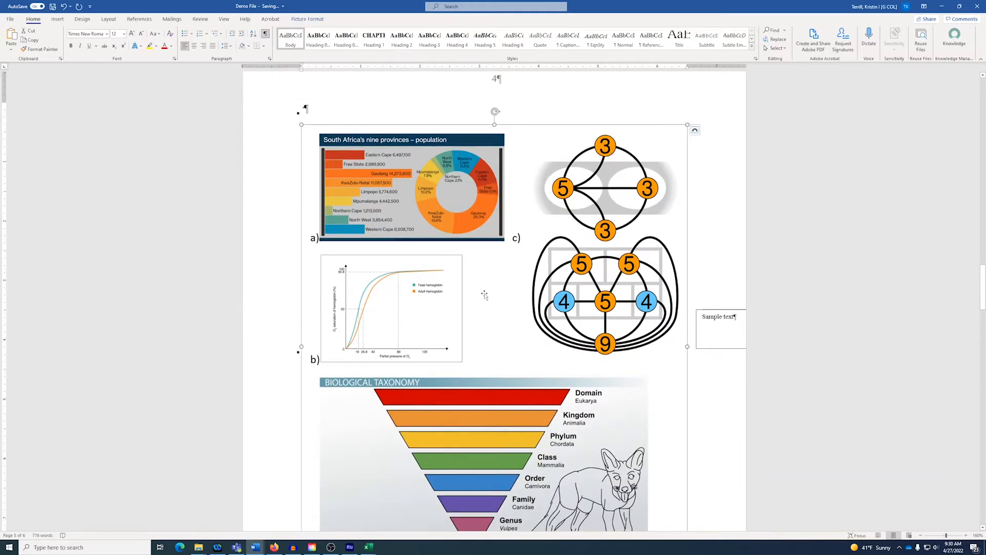
# - Crop copies of the Figure 2 picture so panels c and d sit on the next page above the caption
pyautogui.click(307, 19)
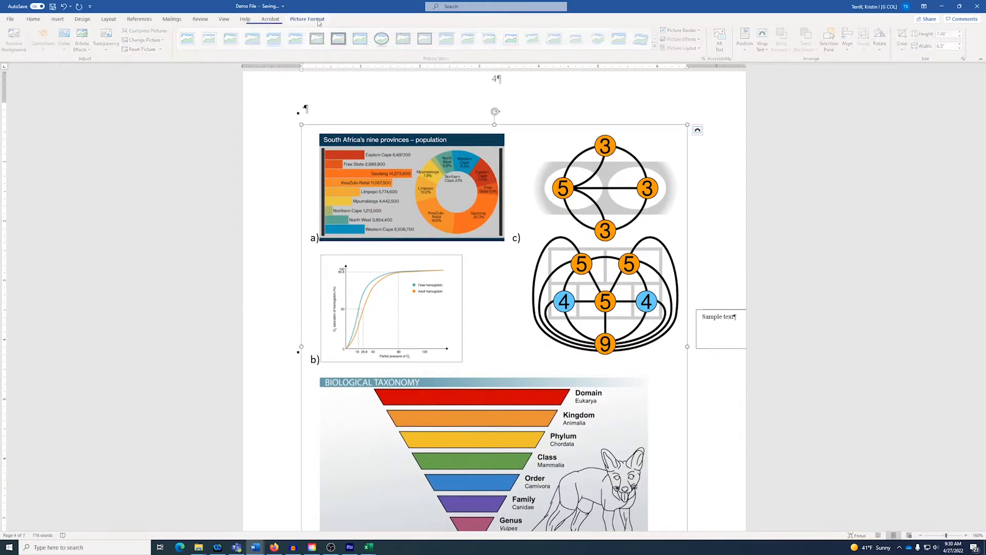
pyautogui.click(307, 19)
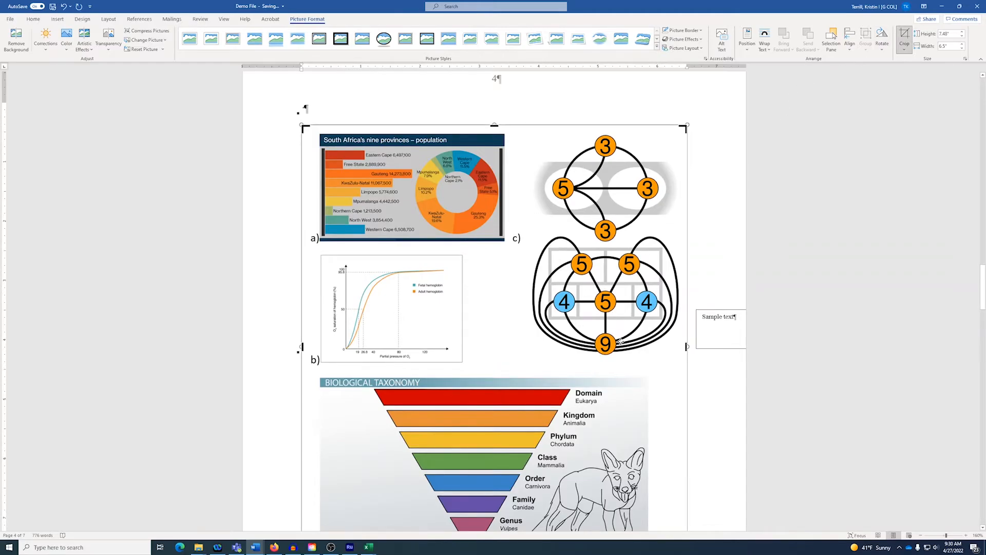
pyautogui.scroll(-3)
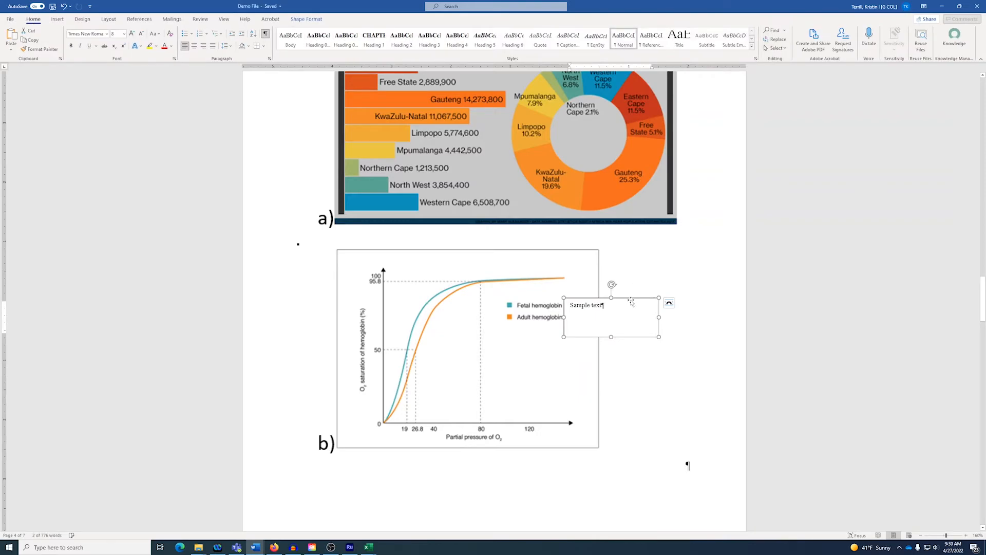
pyautogui.scroll(-3)
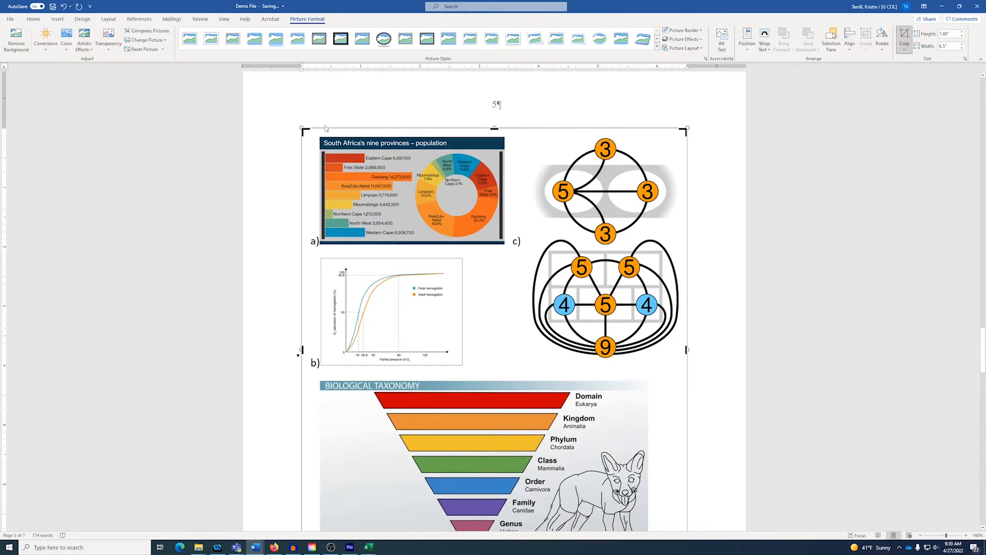
pyautogui.scroll(-3)
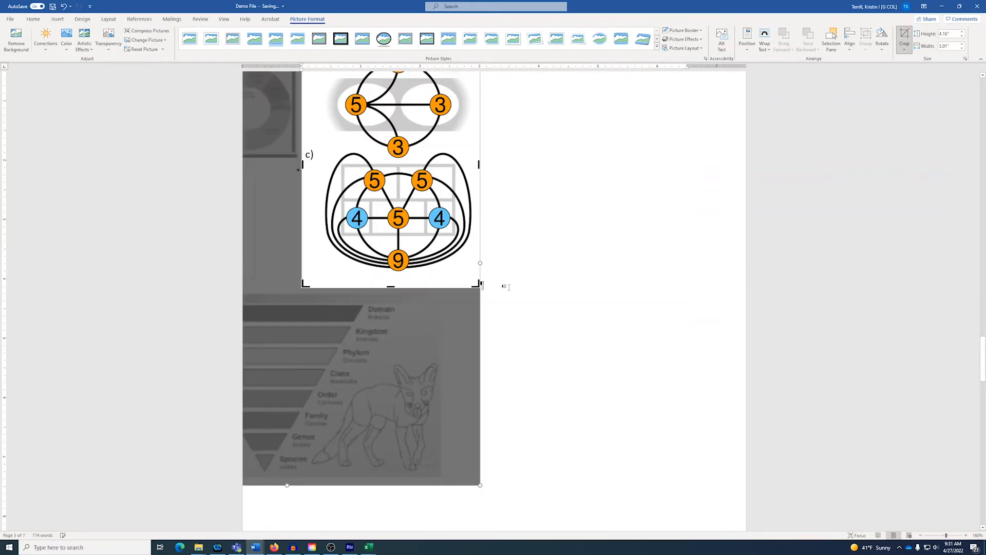
pyautogui.scroll(-3)
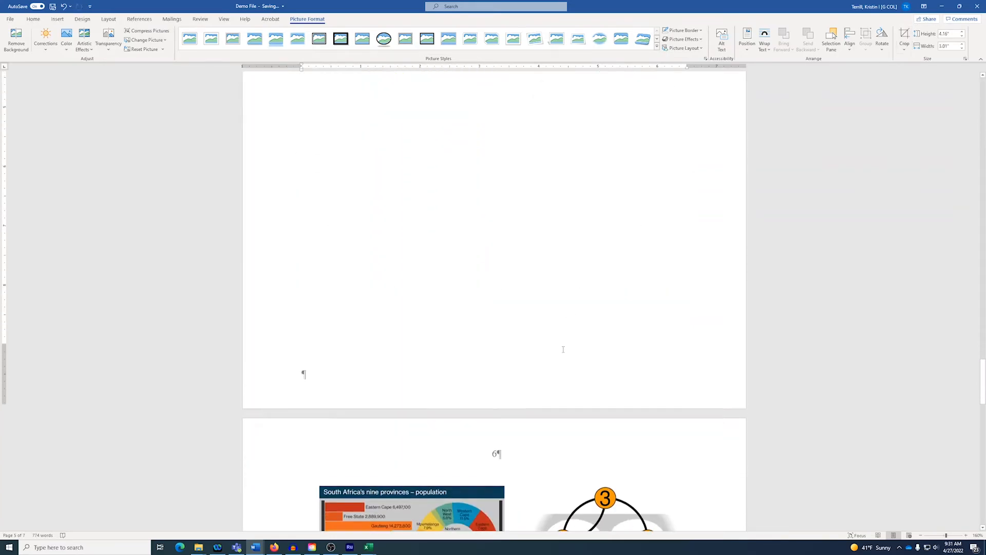
pyautogui.scroll(-3)
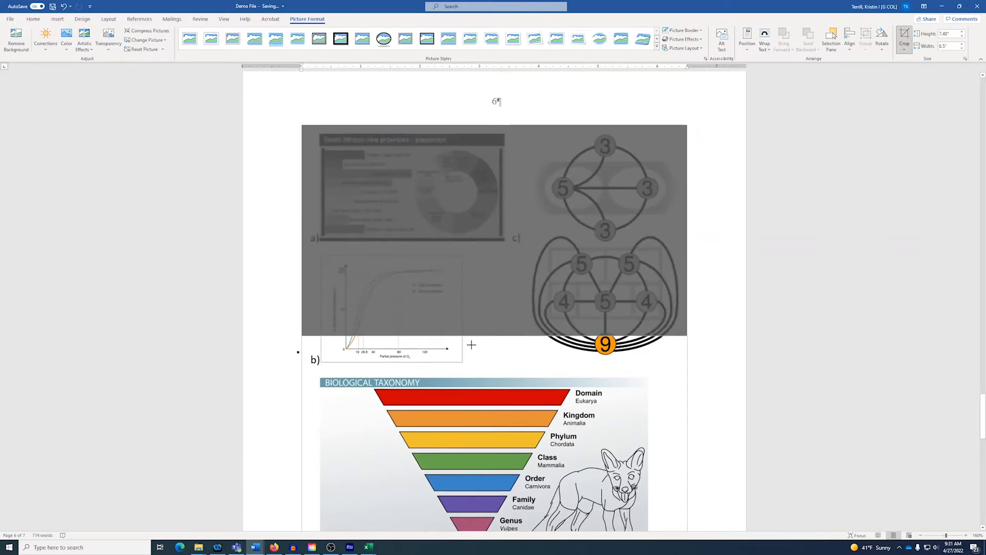
pyautogui.scroll(-3)
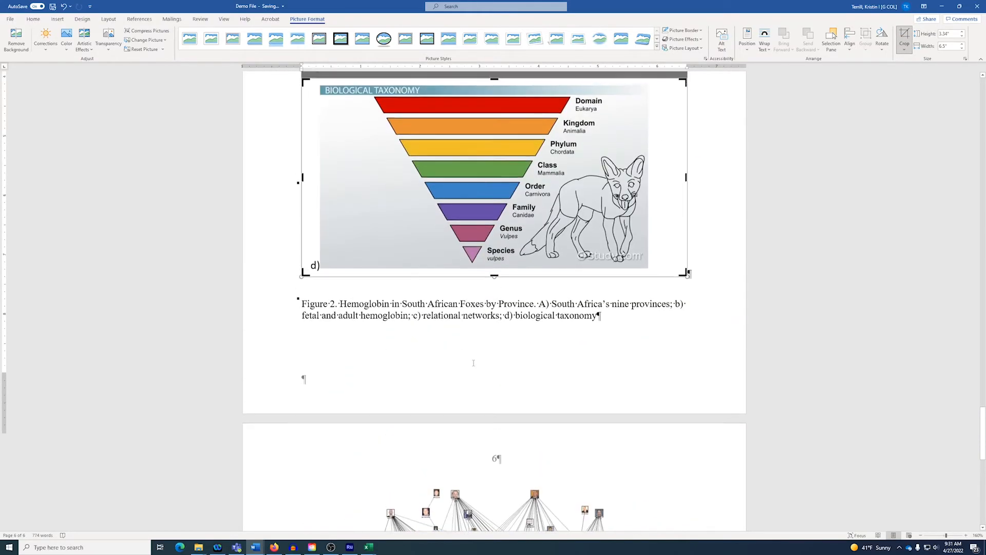
pyautogui.scroll(3)
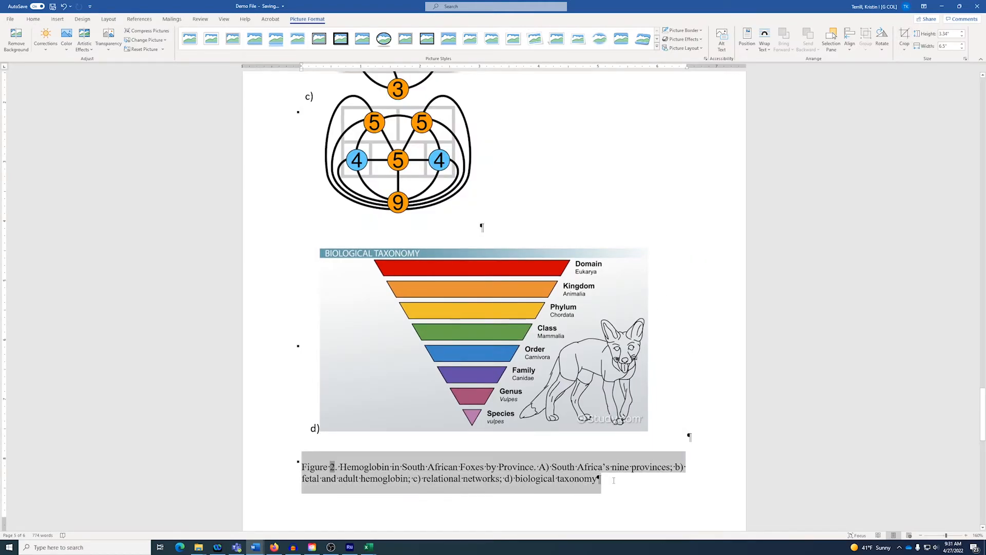
# - Move the full Figure 2 caption to sit below panels a and b
pyautogui.click(33, 19)
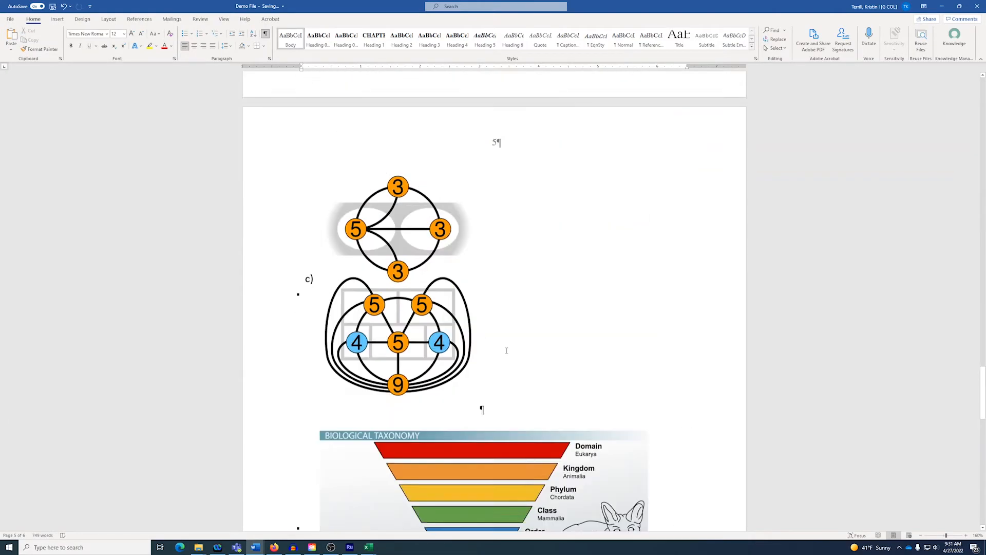
pyautogui.scroll(3)
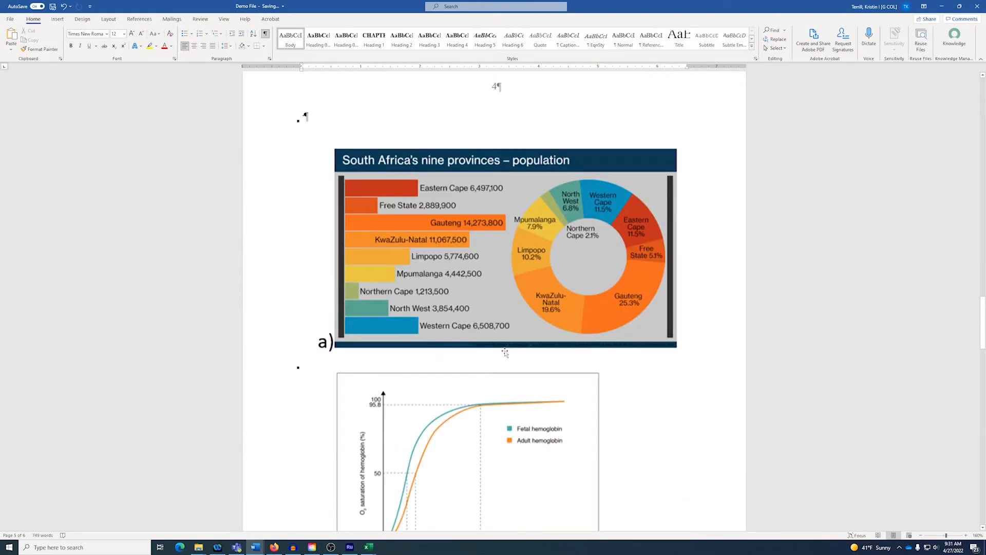
pyautogui.scroll(-3)
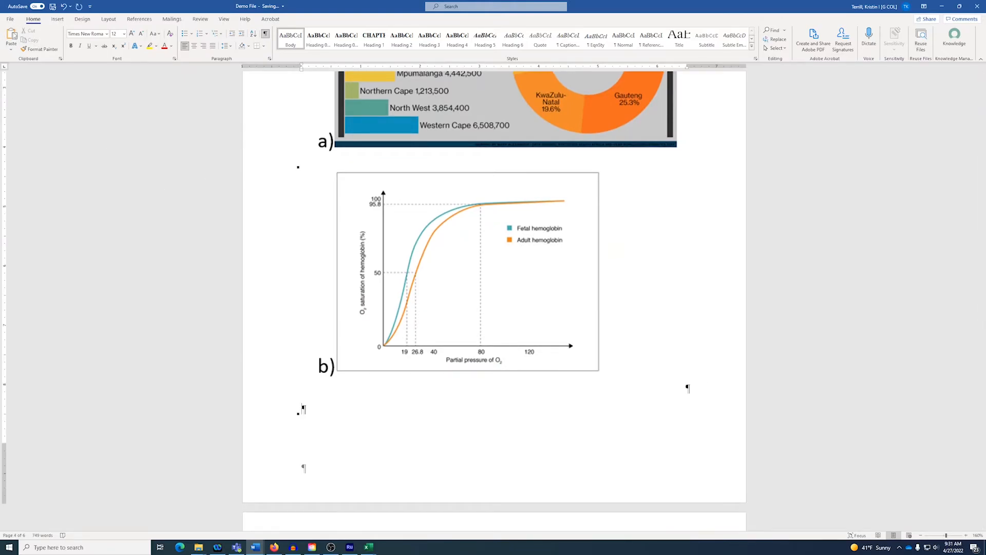
pyautogui.scroll(-3)
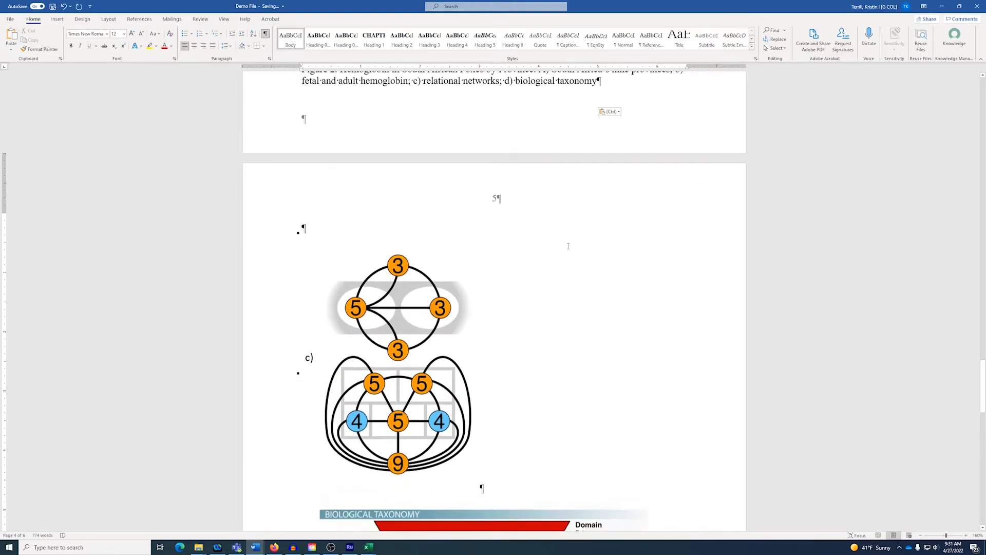
pyautogui.scroll(-3)
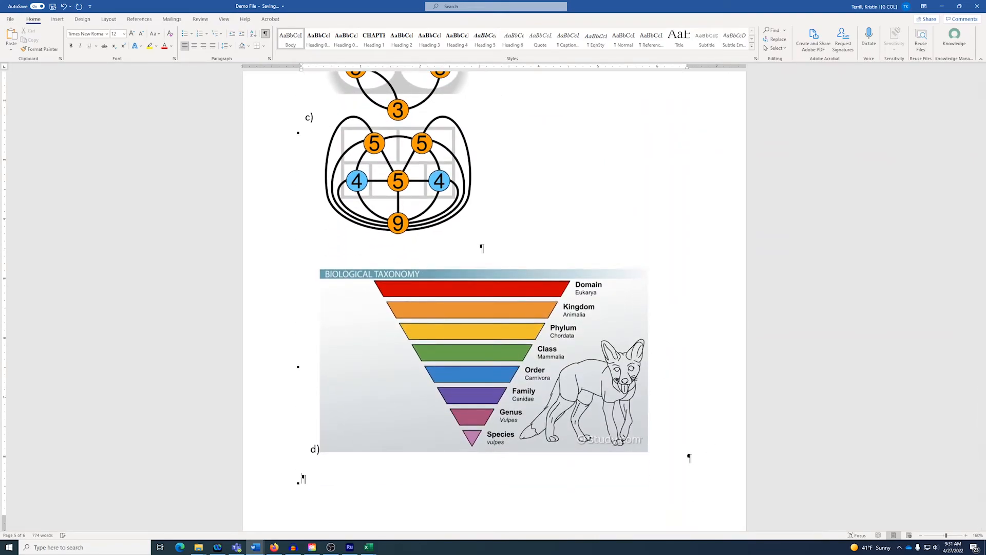
# - Add the caption 'Figure 2. Continued' below panel d
pyautogui.write('Figure')
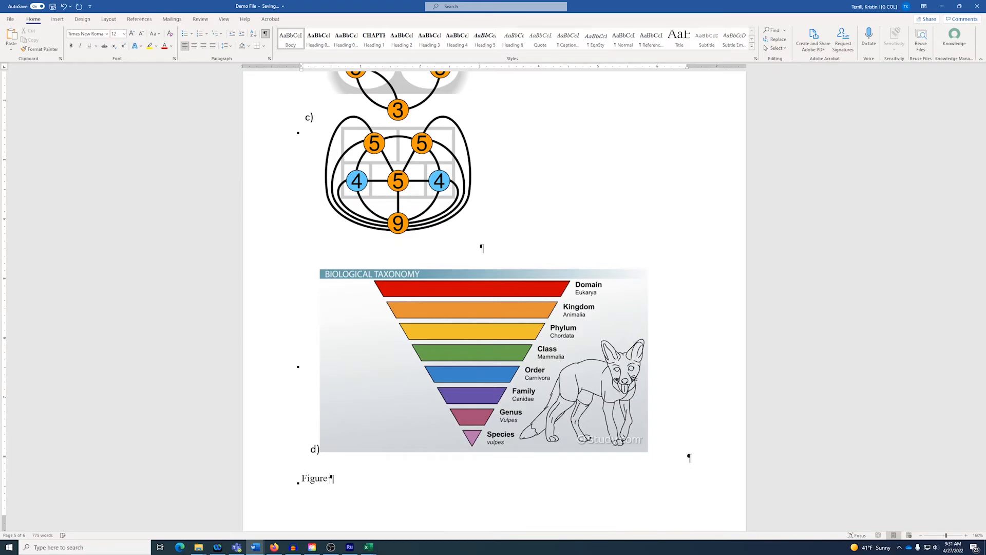
pyautogui.write('2. Continu')
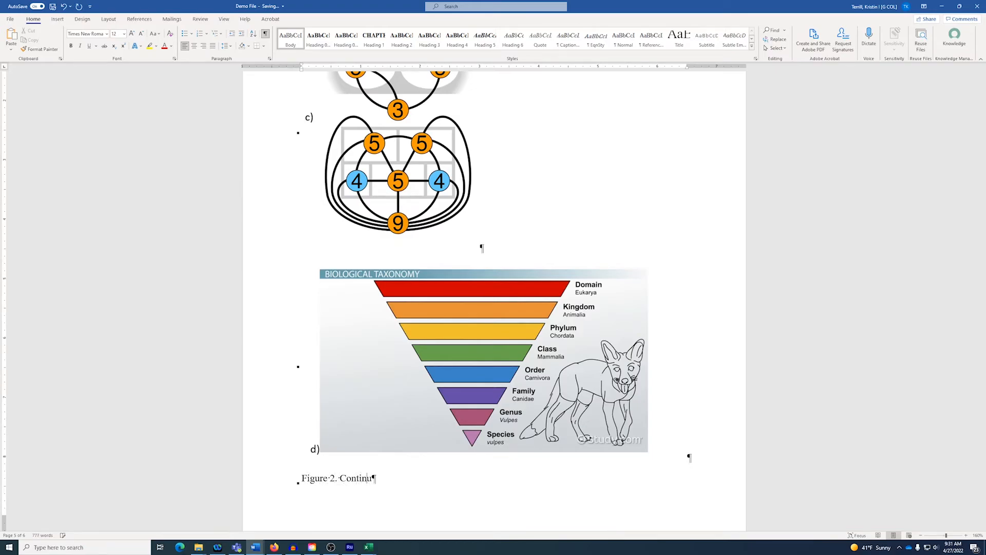
pyautogui.write('ed')
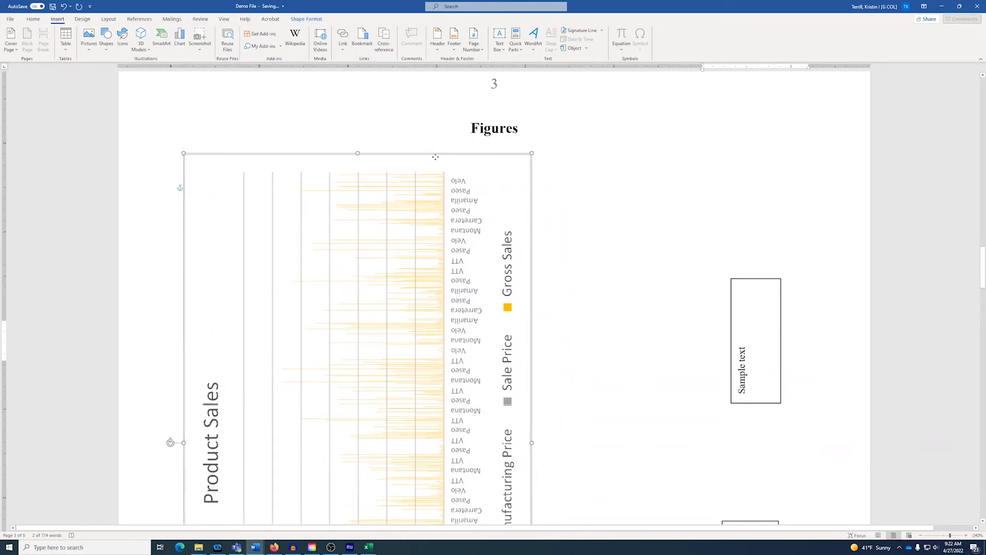
# - Review the rotated Product Sales chart, then bring up the Financial Sample workbook in Excel
pyautogui.scroll(-3)
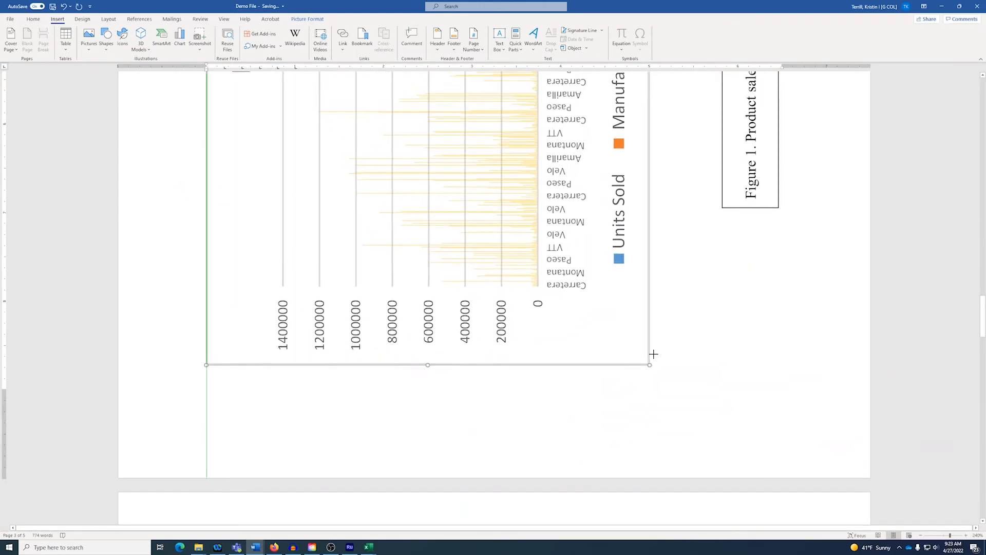
pyautogui.click(367, 547)
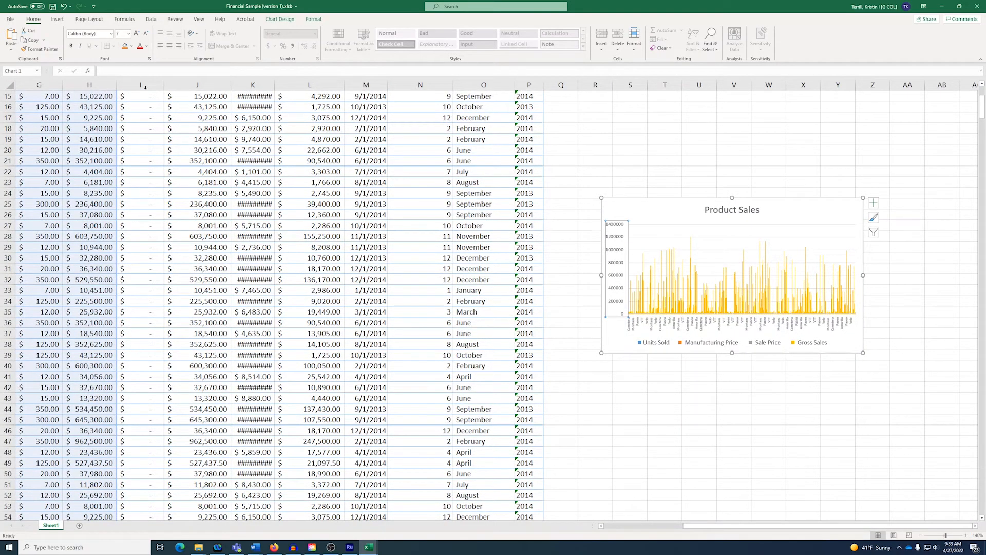
# - Enlarge the Product Sales chart's text and copy the chart as a picture
pyautogui.click(129, 33)
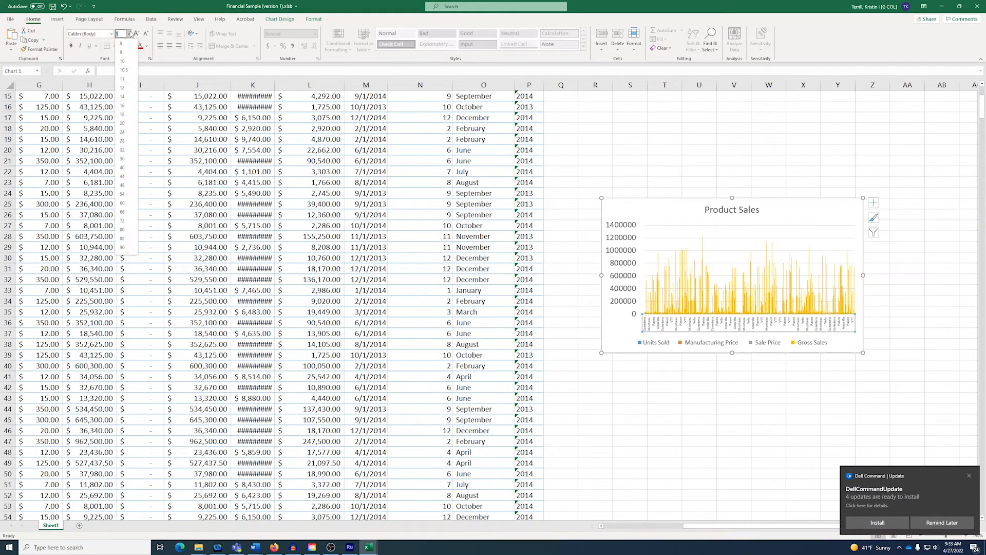
pyautogui.click(121, 61)
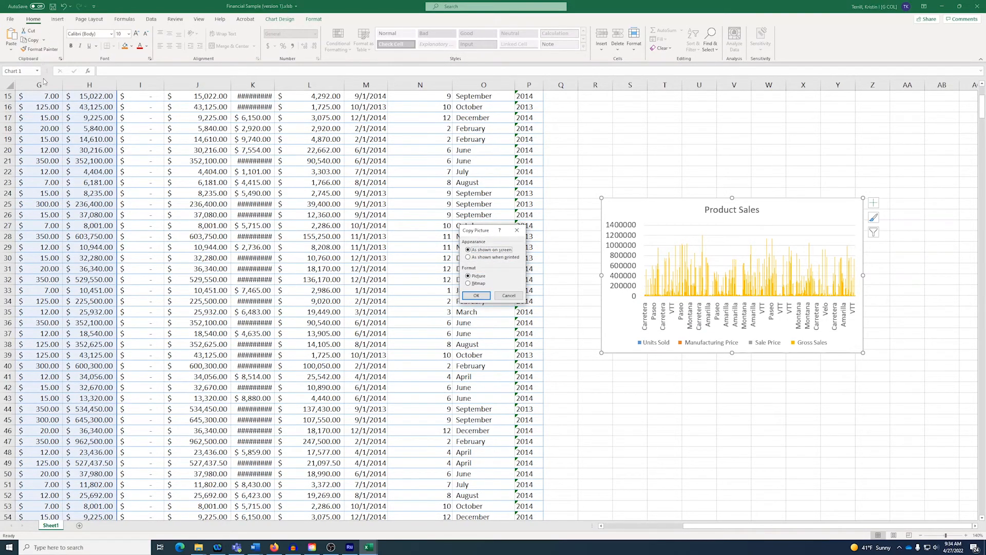
pyautogui.click(255, 546)
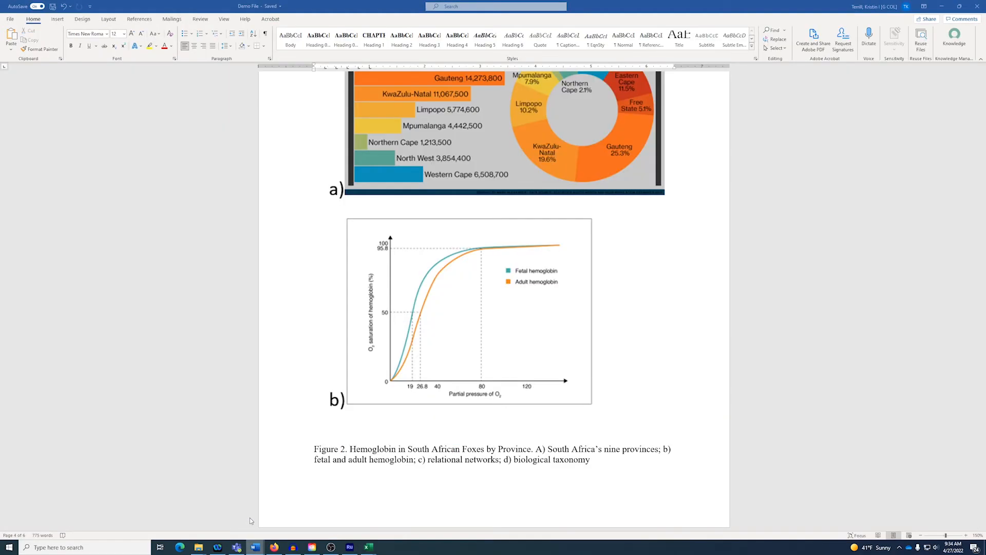
# - Paste the chart picture onto page 6, then switch to the ProQuest ETD Administrator site
pyautogui.scroll(-3)
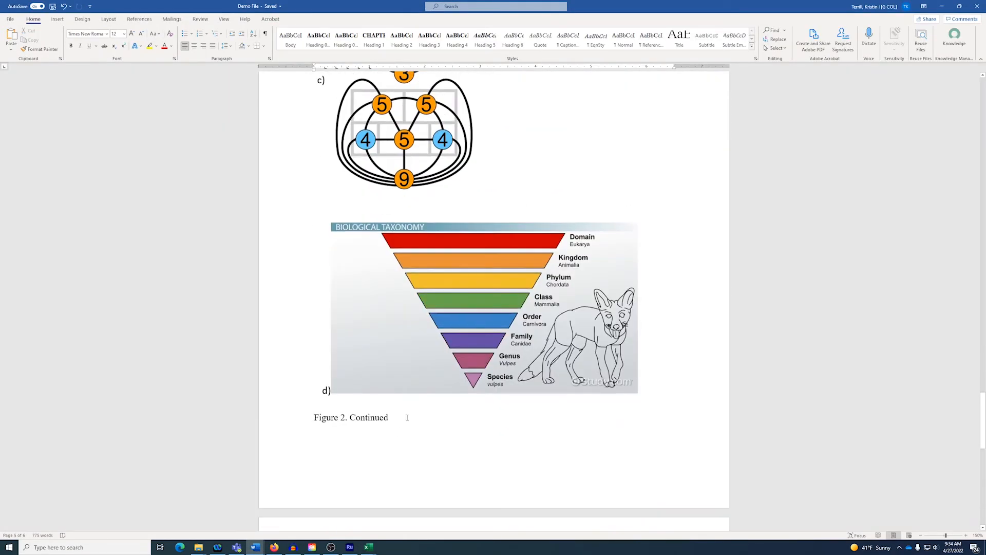
pyautogui.scroll(-3)
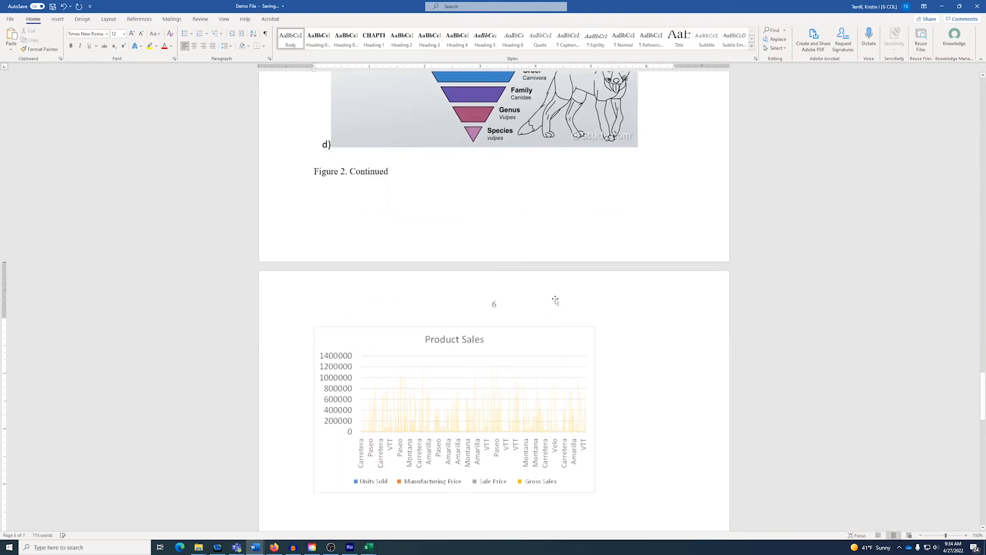
pyautogui.click(179, 546)
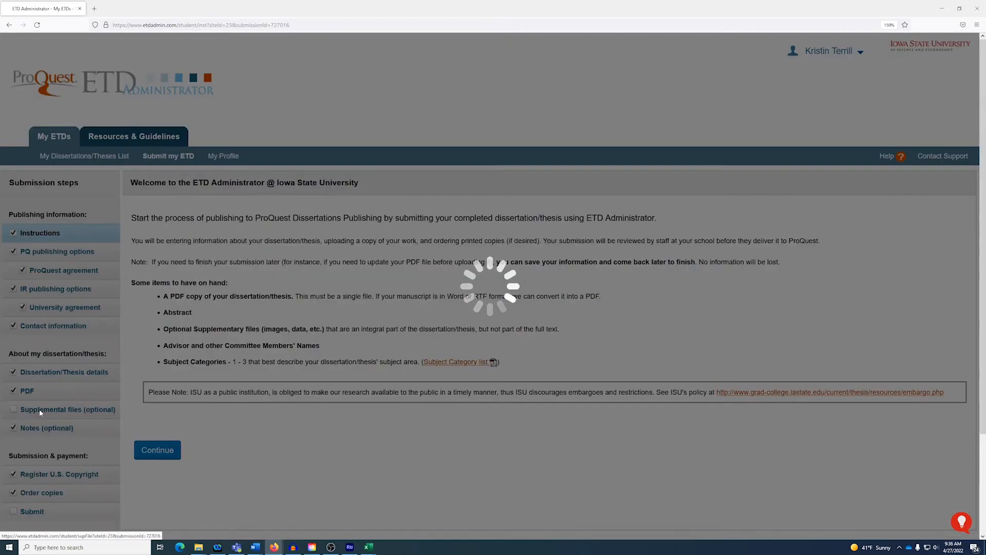
# - View the Supplemental Files (optional) submission step, then return to Word
pyautogui.click(67, 409)
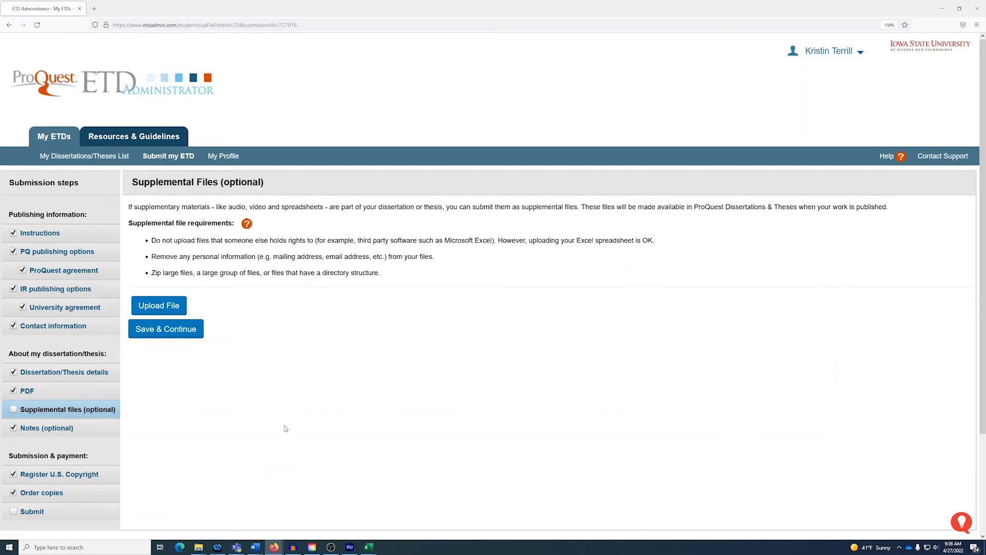
pyautogui.click(254, 546)
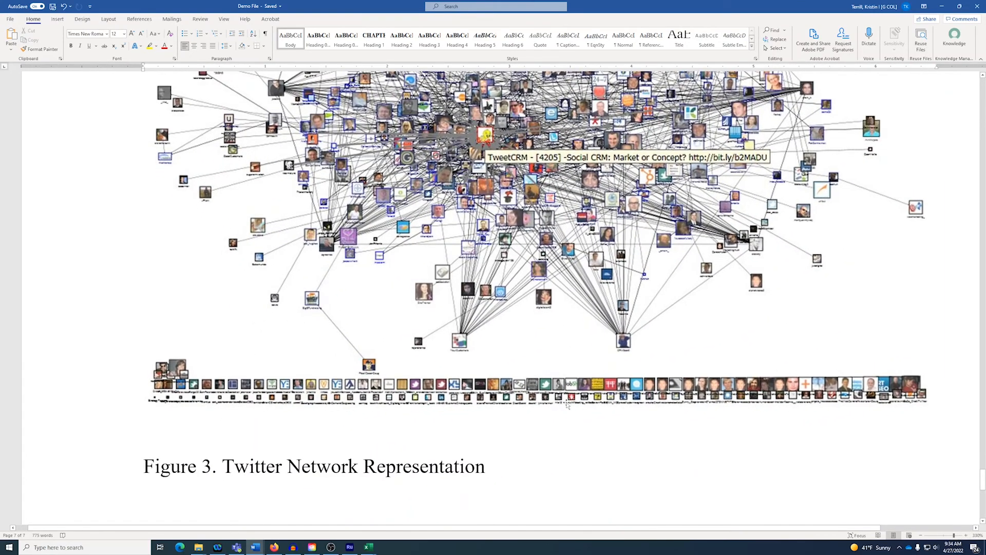
pyautogui.moveTo(954, 539)
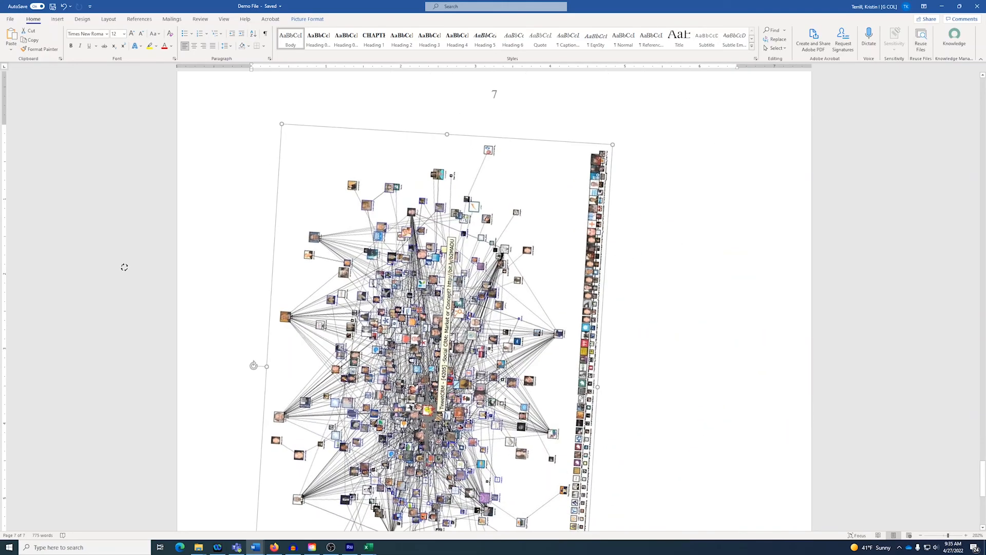
# - Rotate the Figure 3 Twitter network image 90 degrees and enlarge it to fill page 7
pyautogui.scroll(-3)
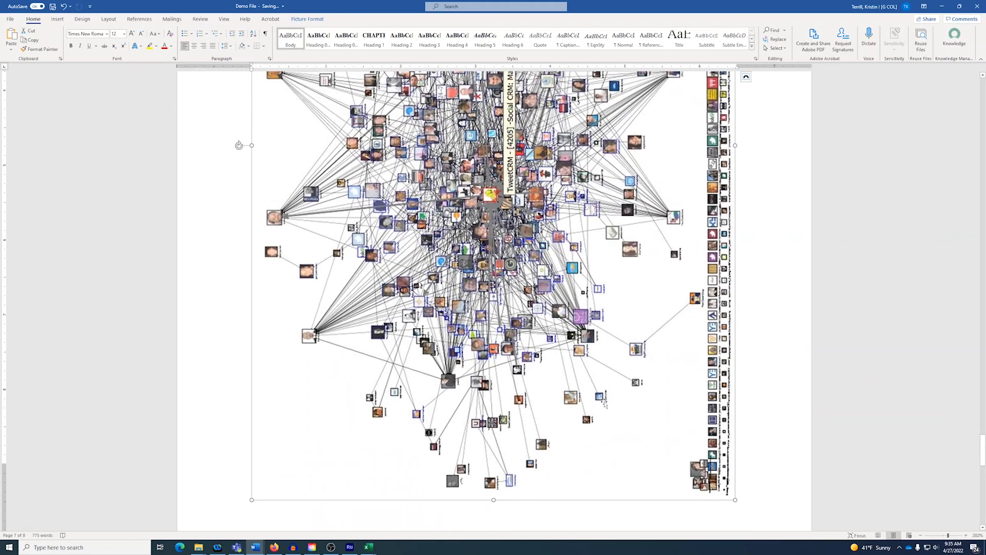
pyautogui.scroll(3)
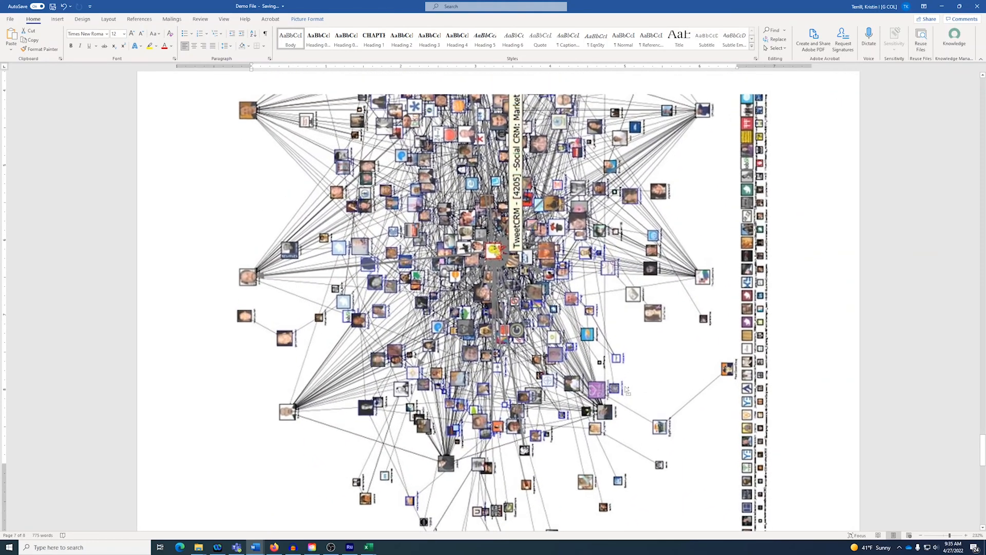